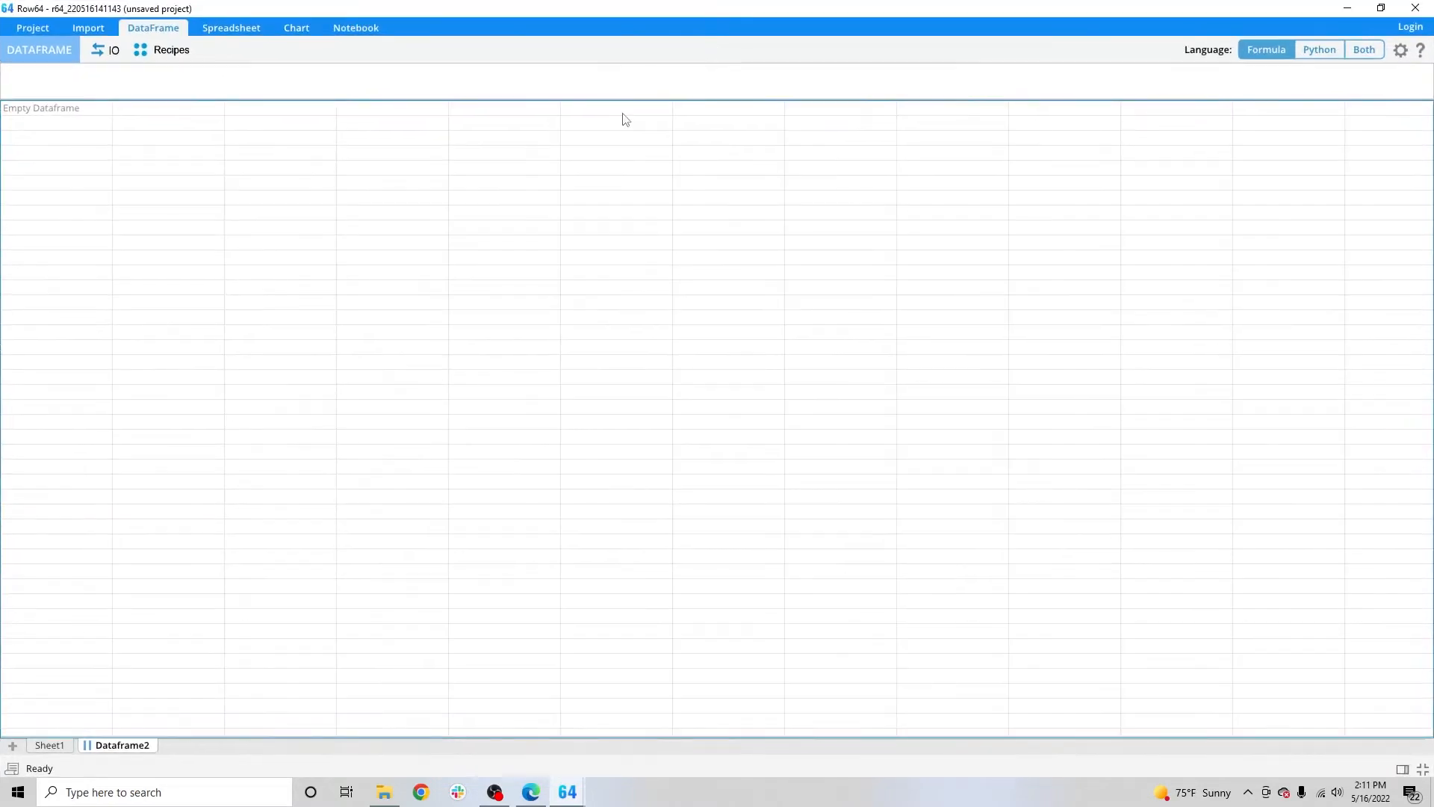
mouse_move(156, 148)
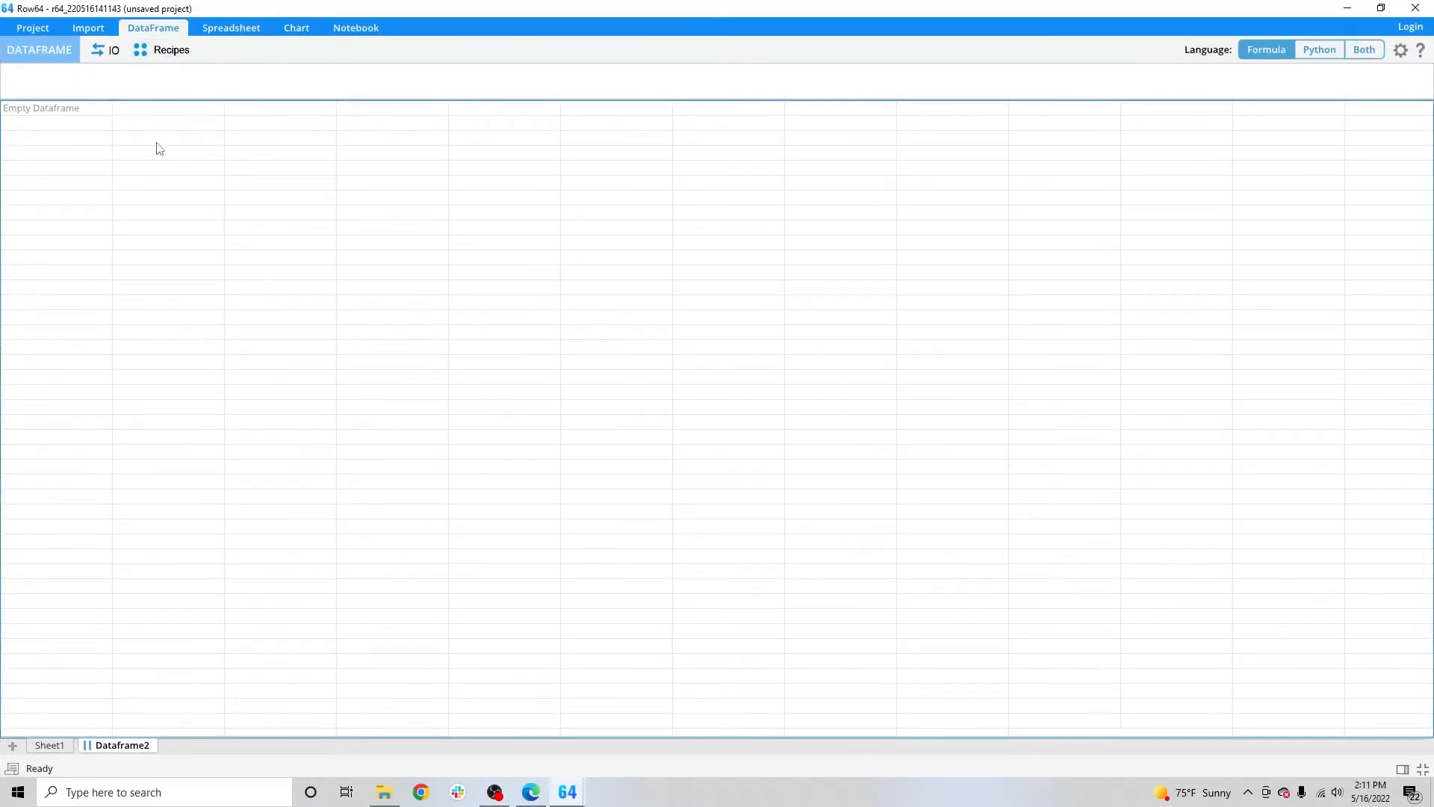
Browse the Investigate, Column Formula and Language recipe categories, returning to the category grid.
click(171, 49)
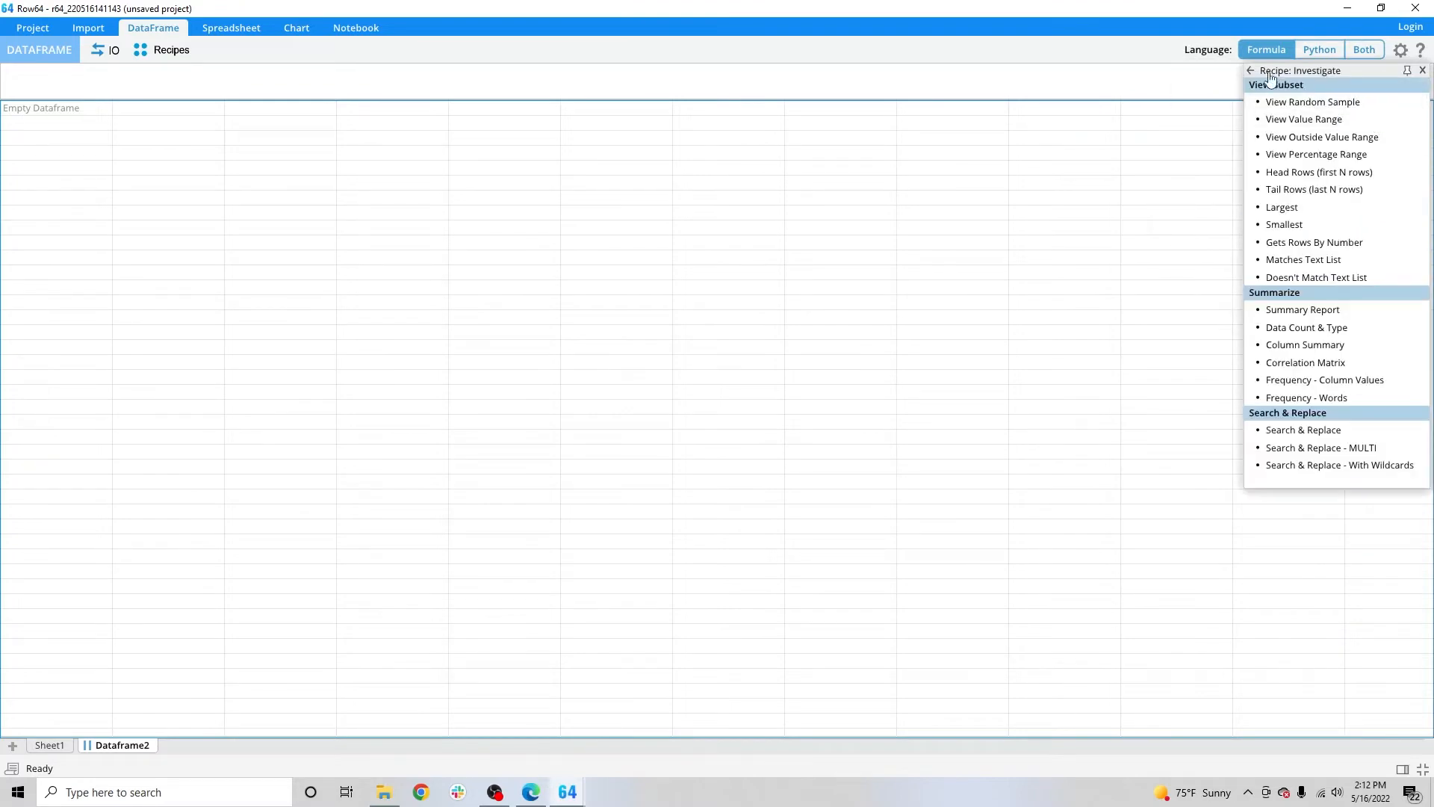
click(1250, 70)
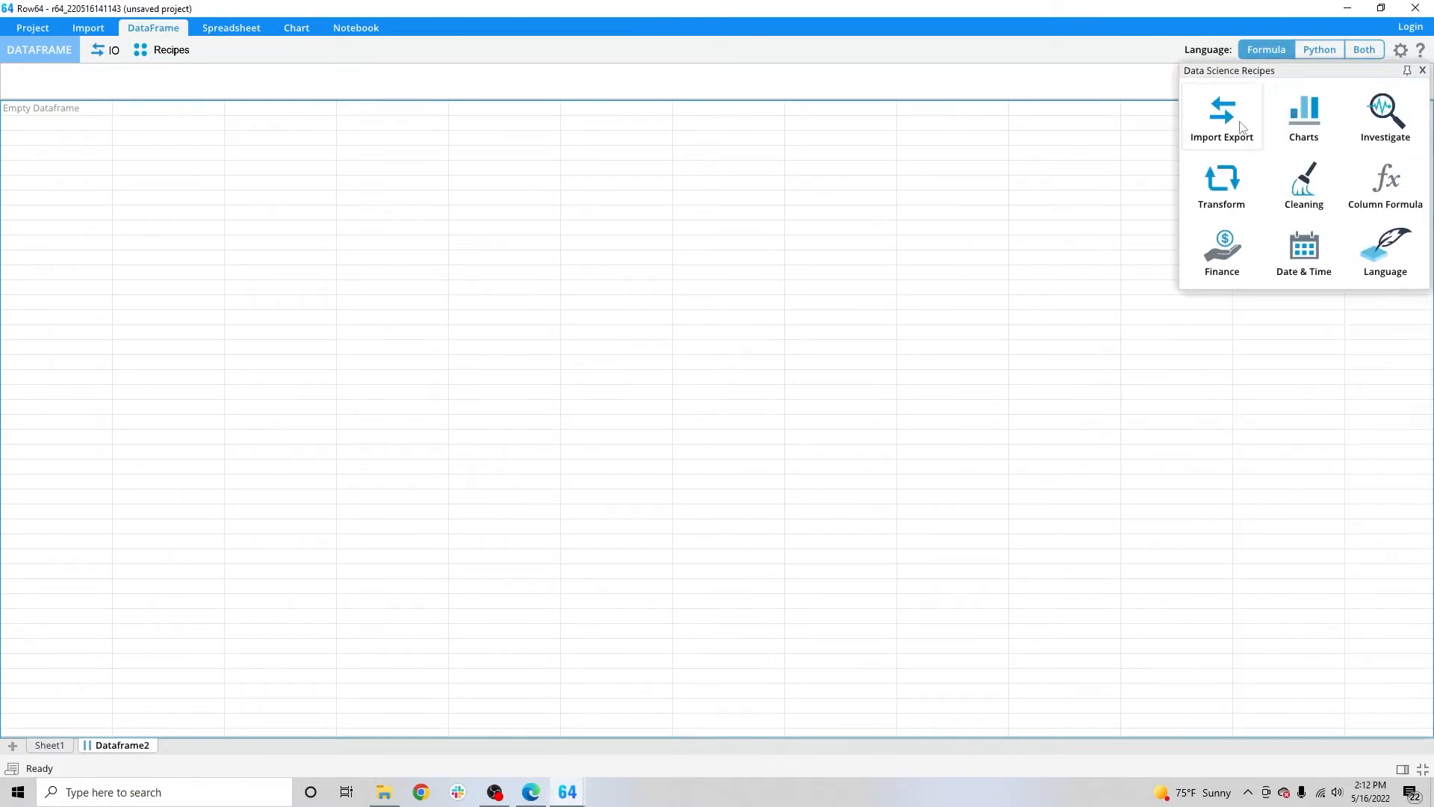
click(1385, 183)
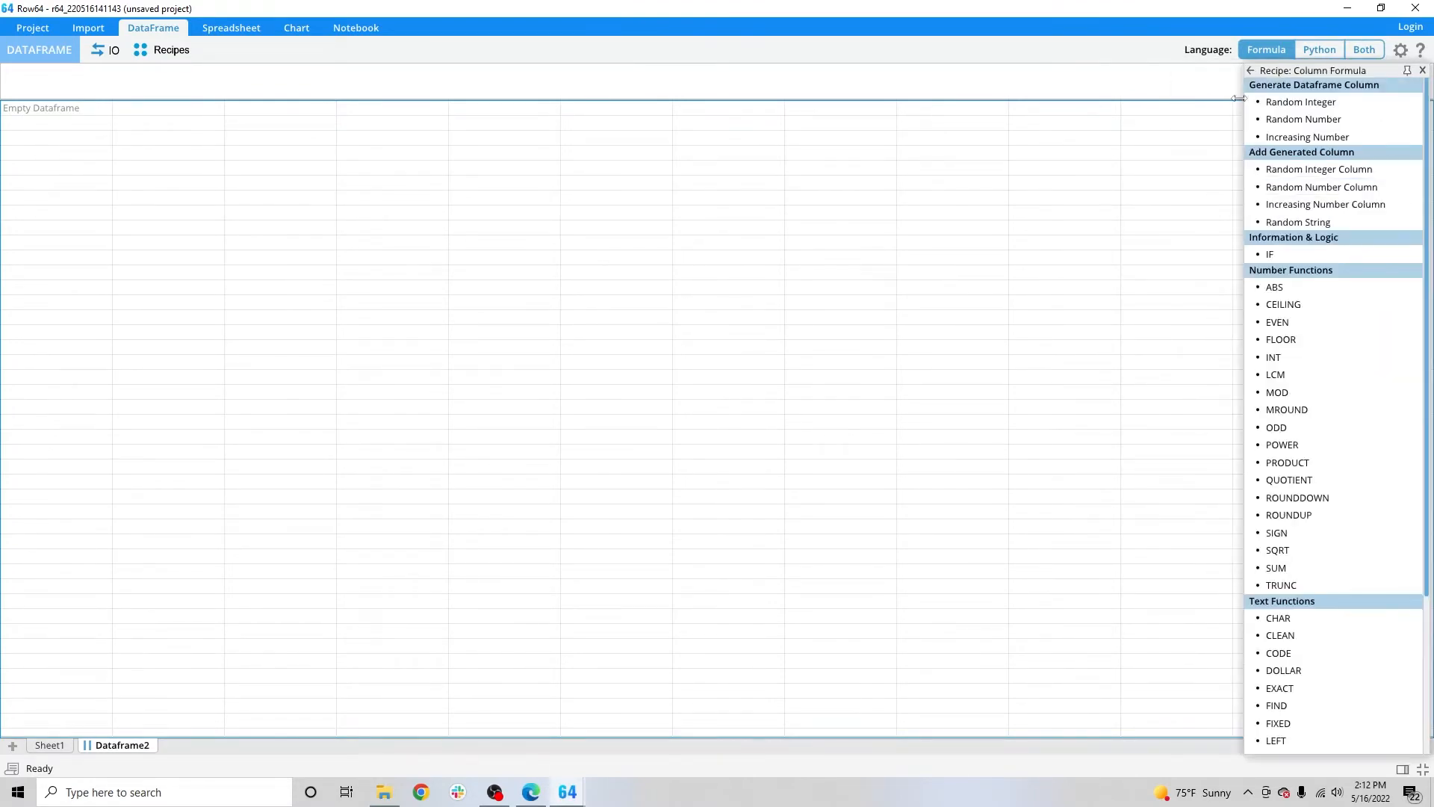
click(1251, 71)
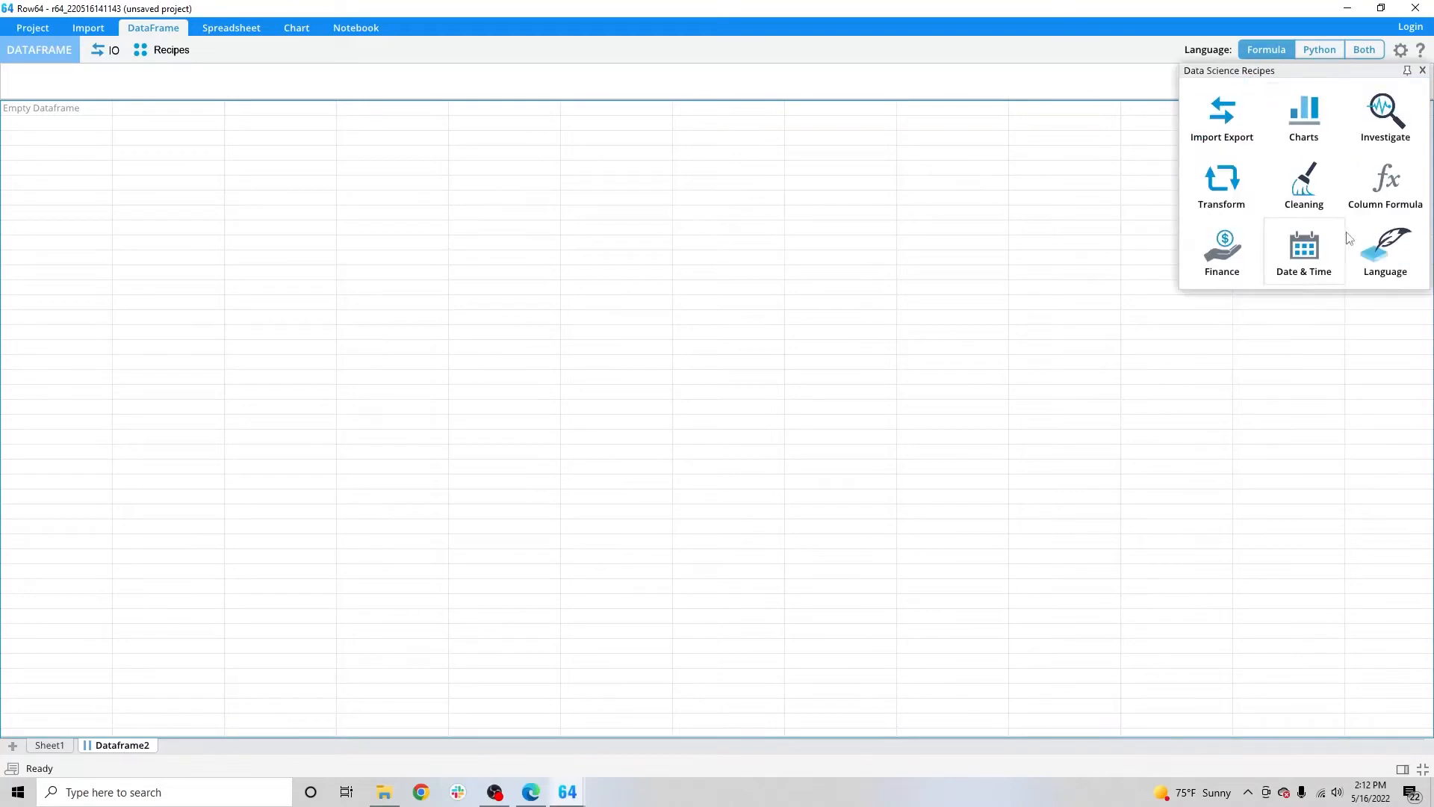
click(1384, 248)
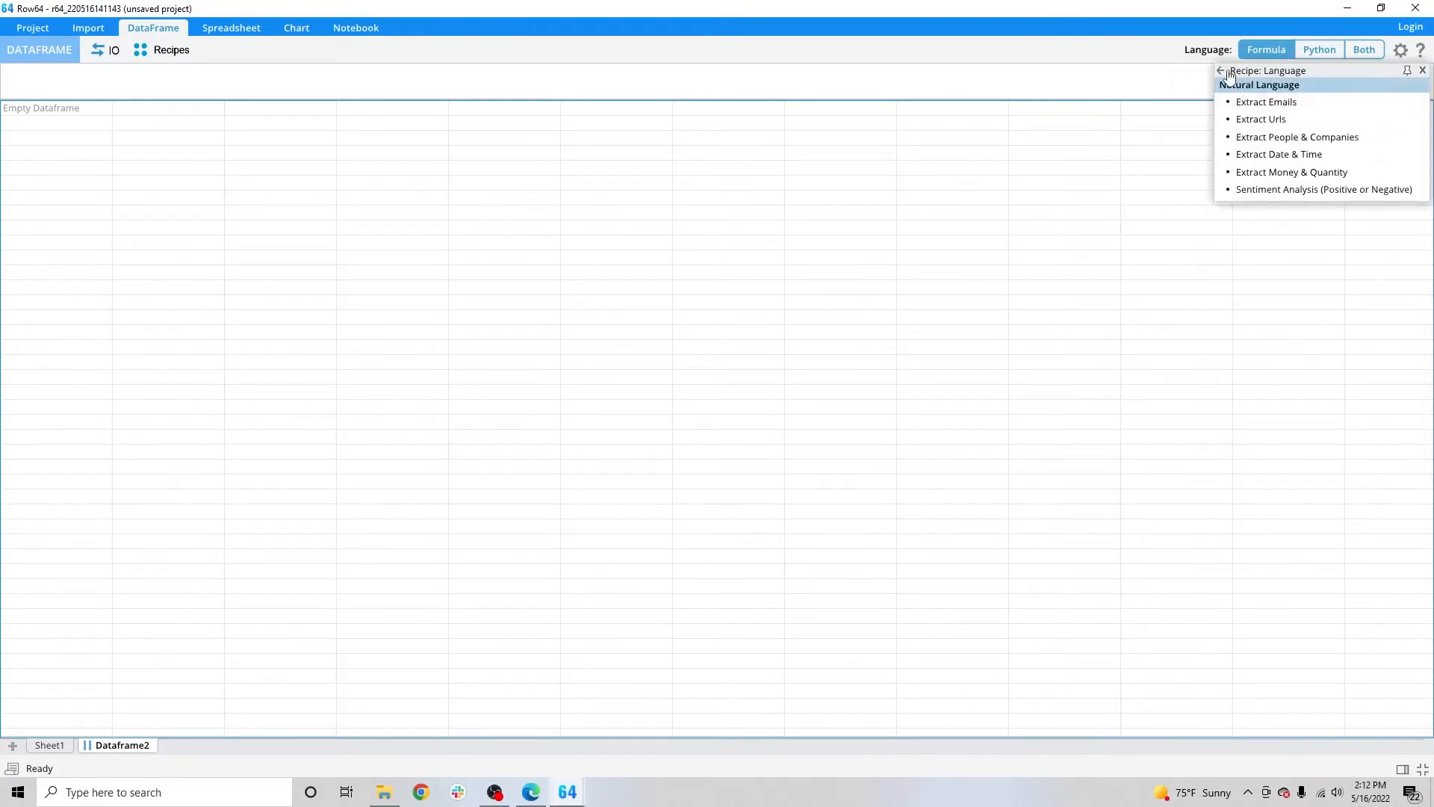
click(1223, 70)
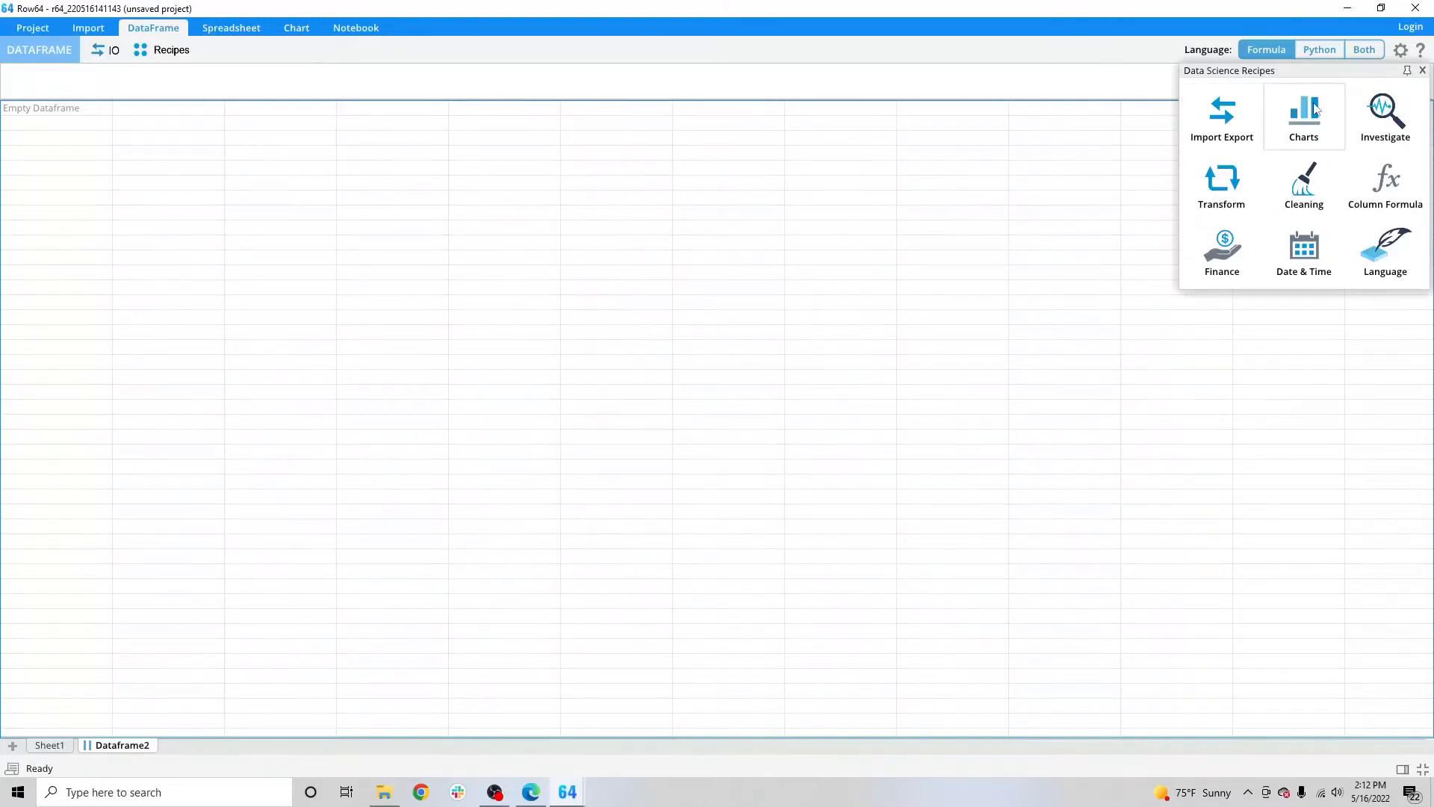
mouse_move(1271, 134)
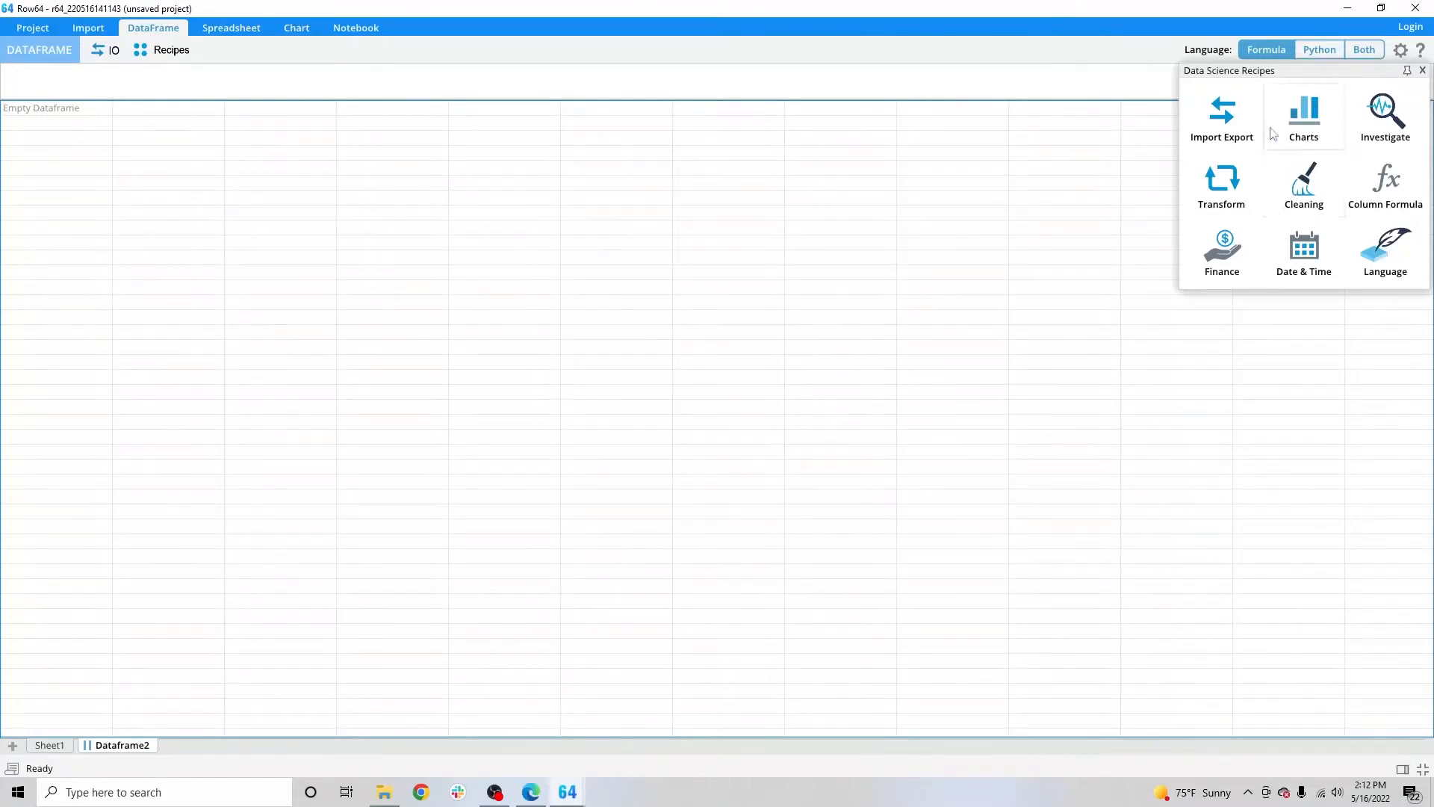
mouse_move(1345, 176)
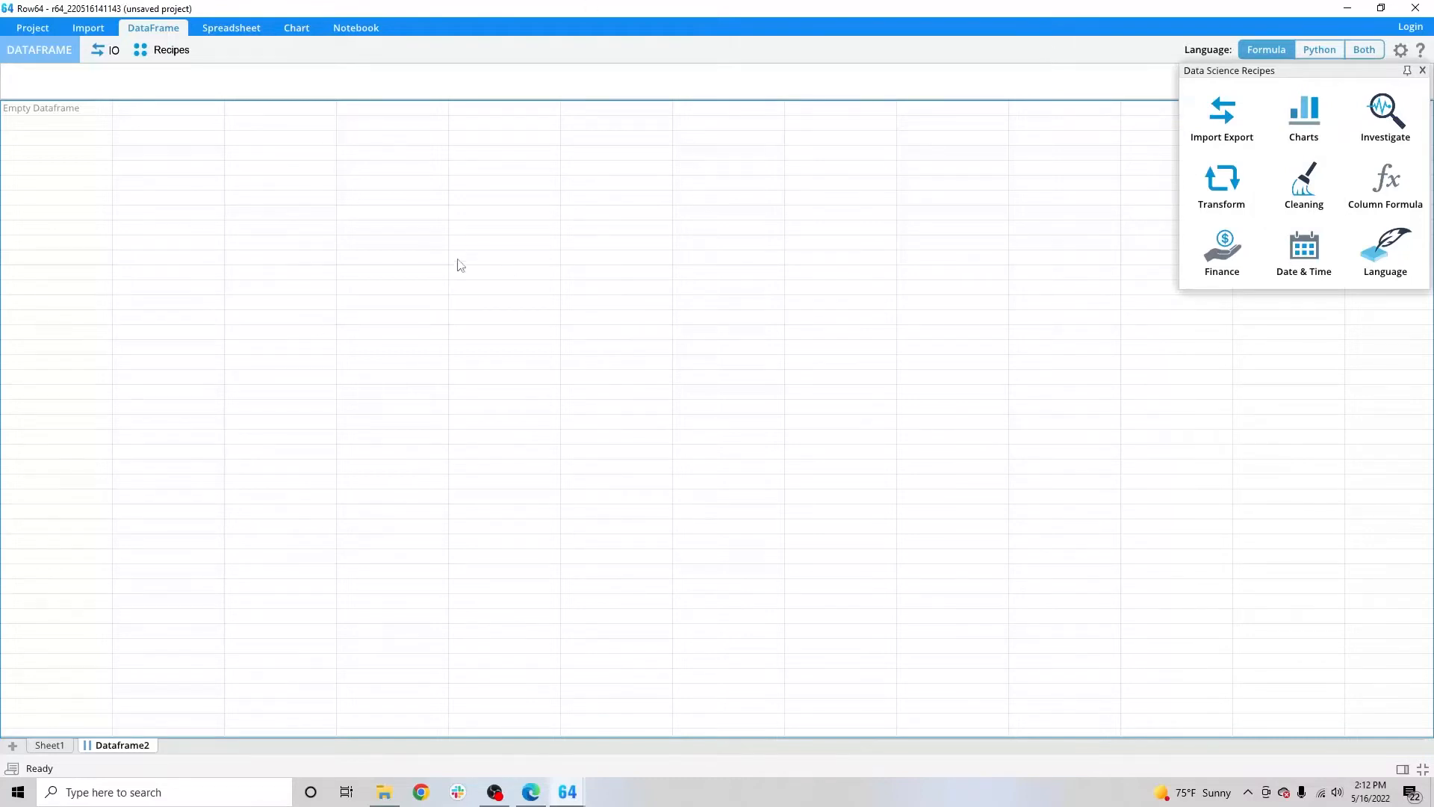
Insert the Charts category's Linear Regression recipe, producing LINREG(C:C,E:E).
click(1302, 117)
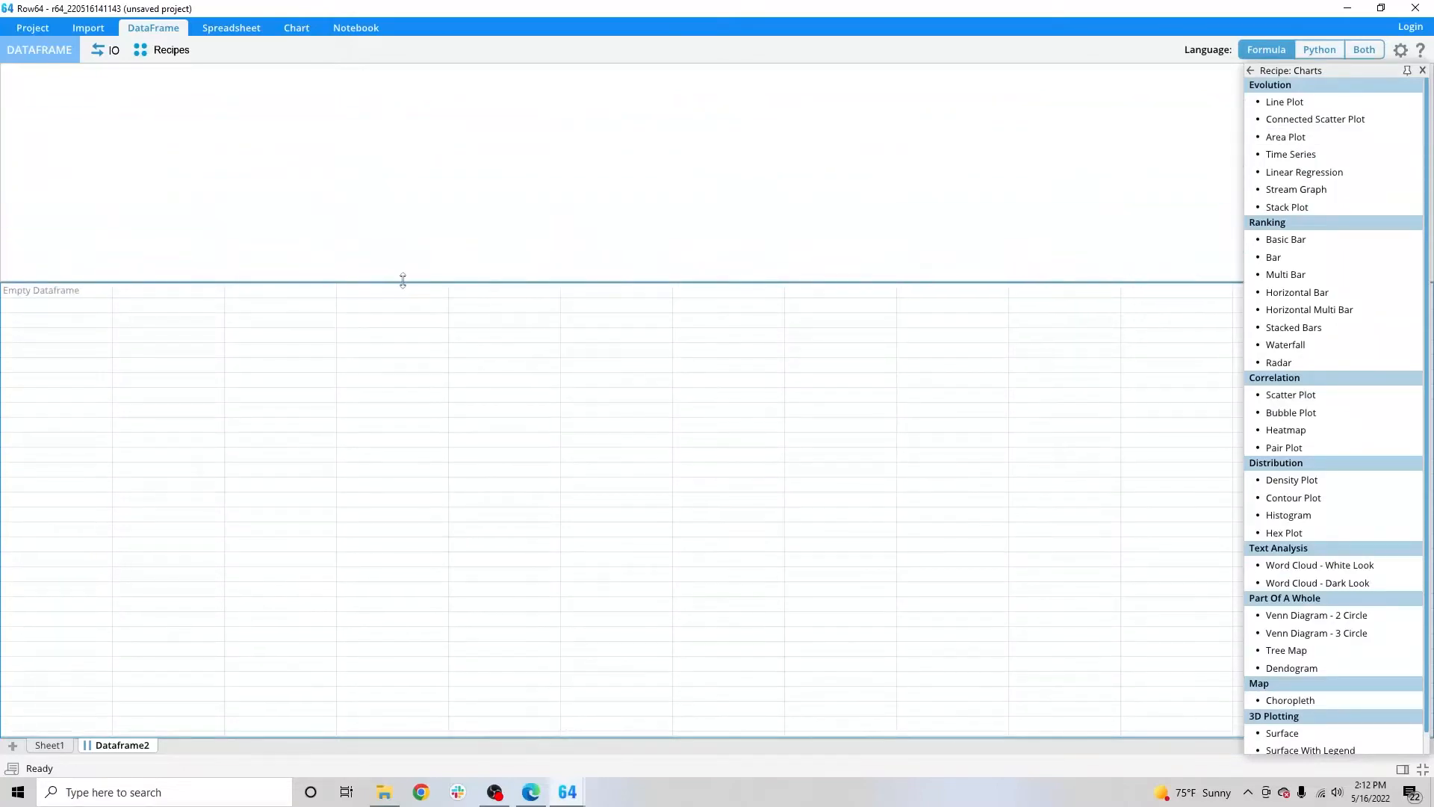
mouse_move(1303, 172)
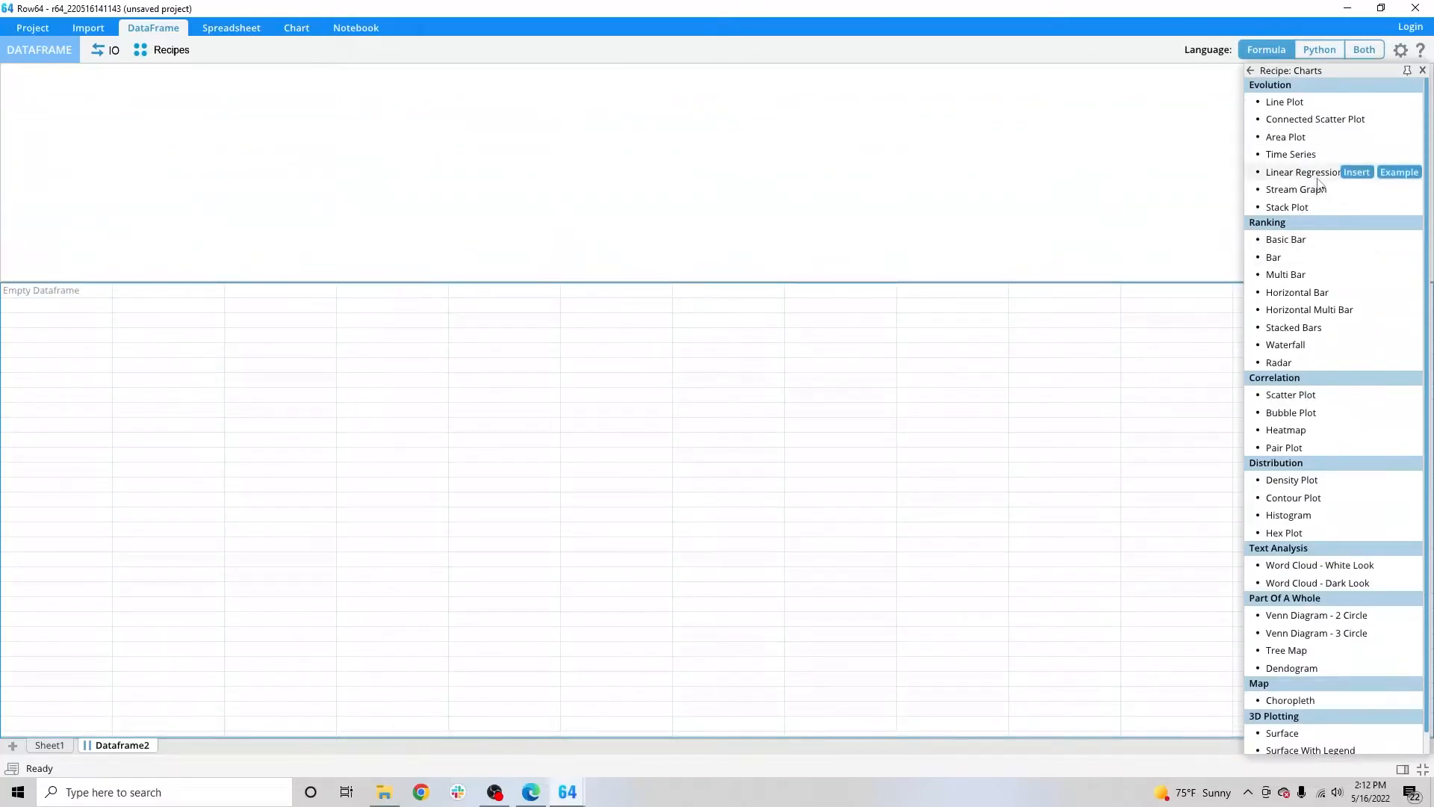
click(1356, 172)
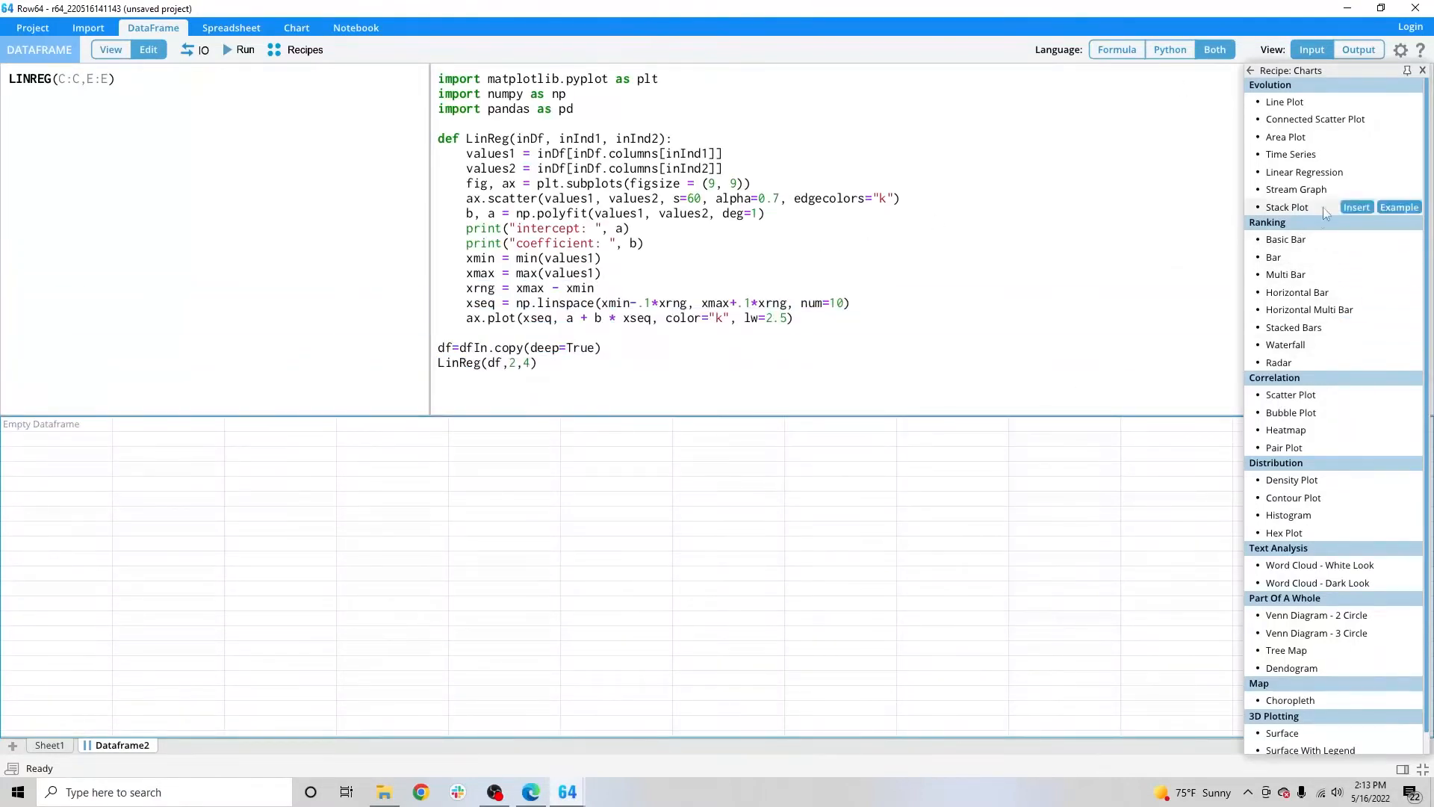
mouse_move(1291, 154)
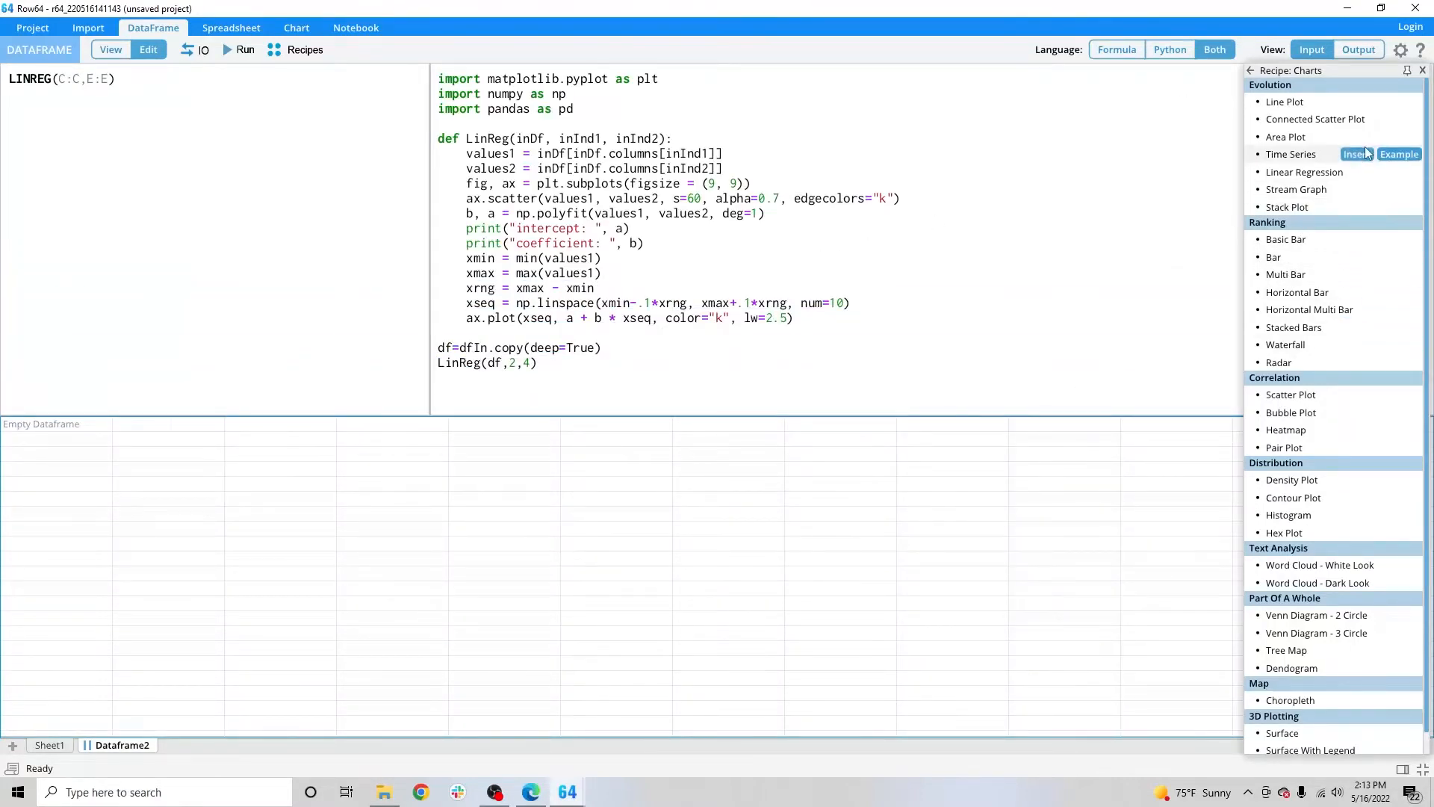
Insert Time Series and Connected Scatter Plot recipes, typing df=dfIn.copy(deep=True), and scroll the code.
click(1356, 154)
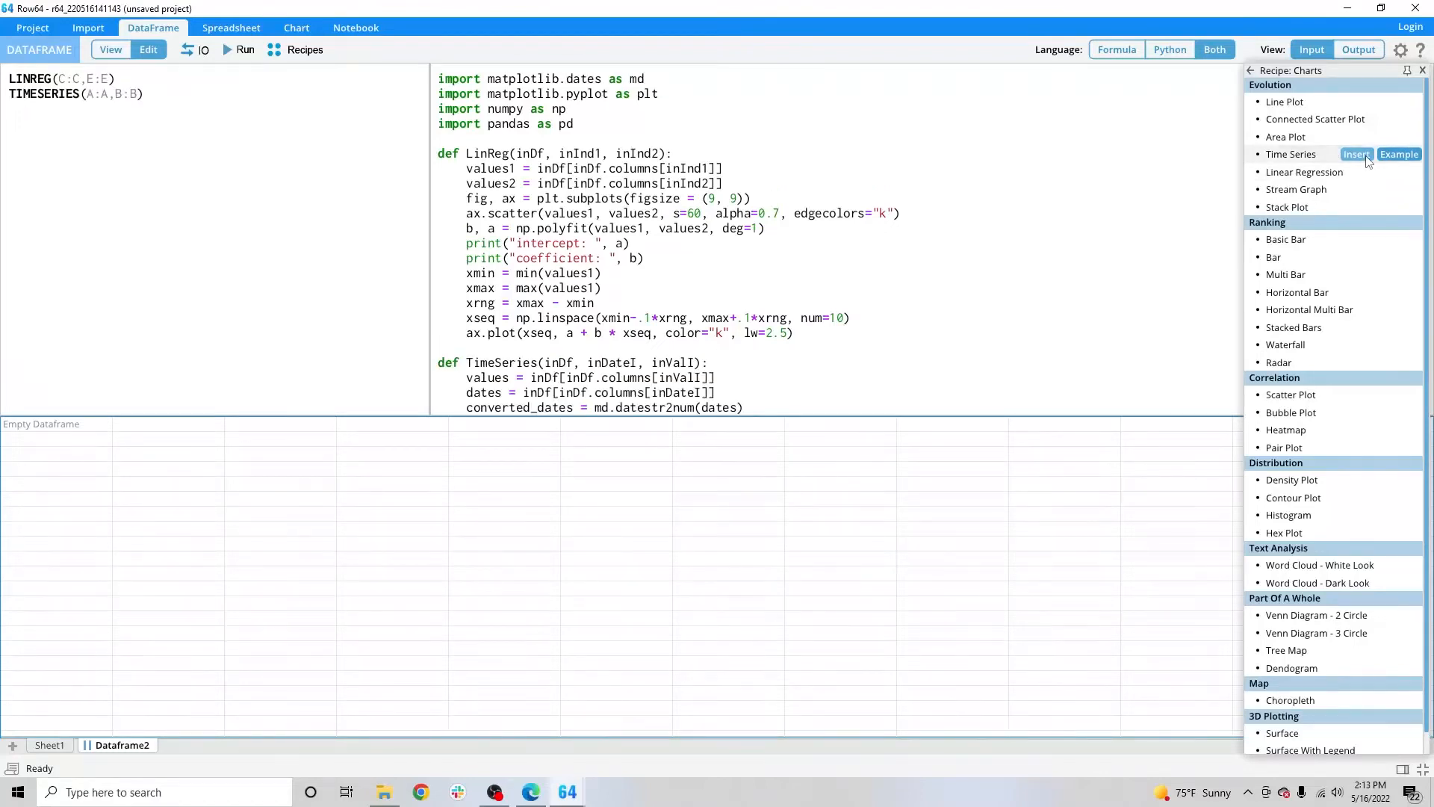
click(1356, 154)
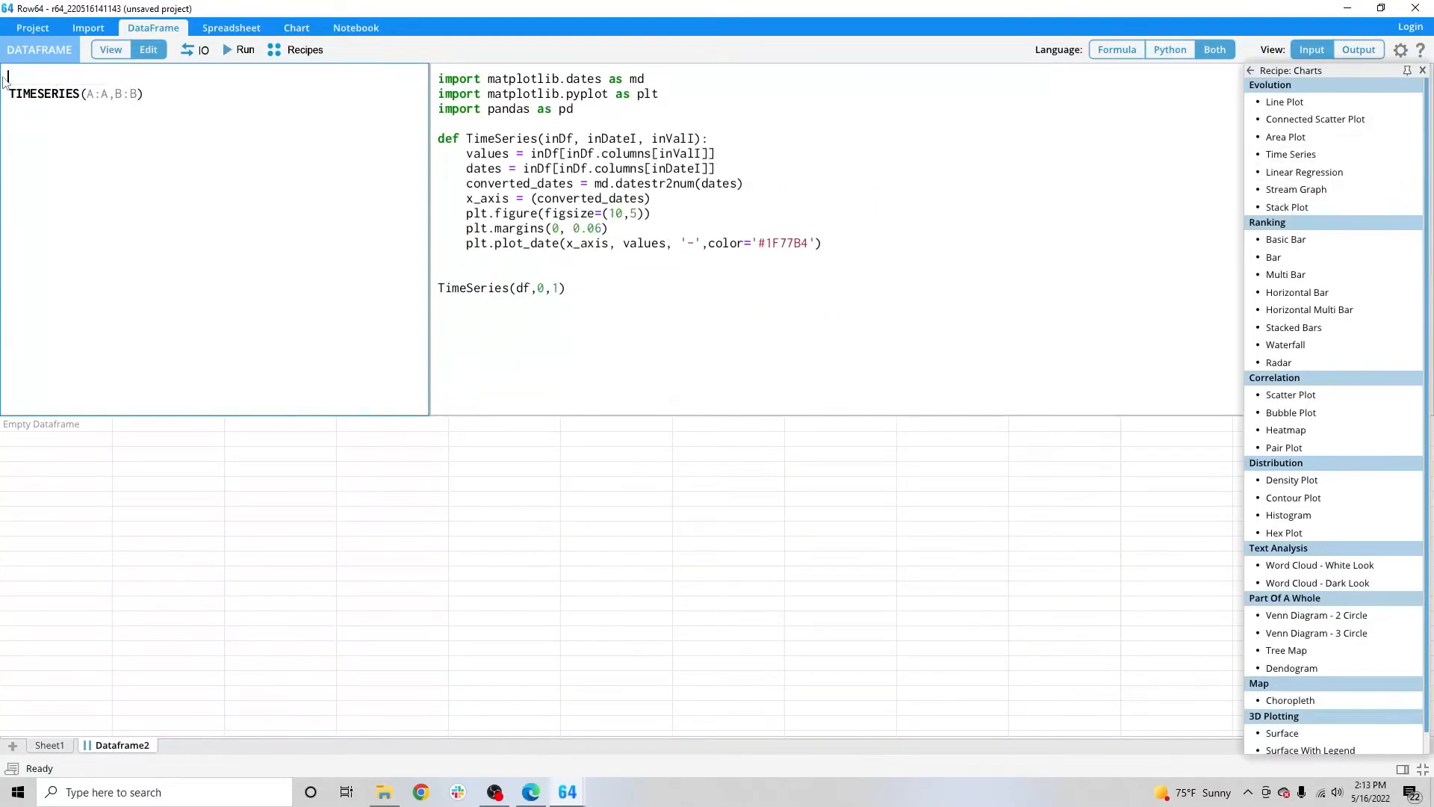
text(df=dfIn.copy(deep=True))
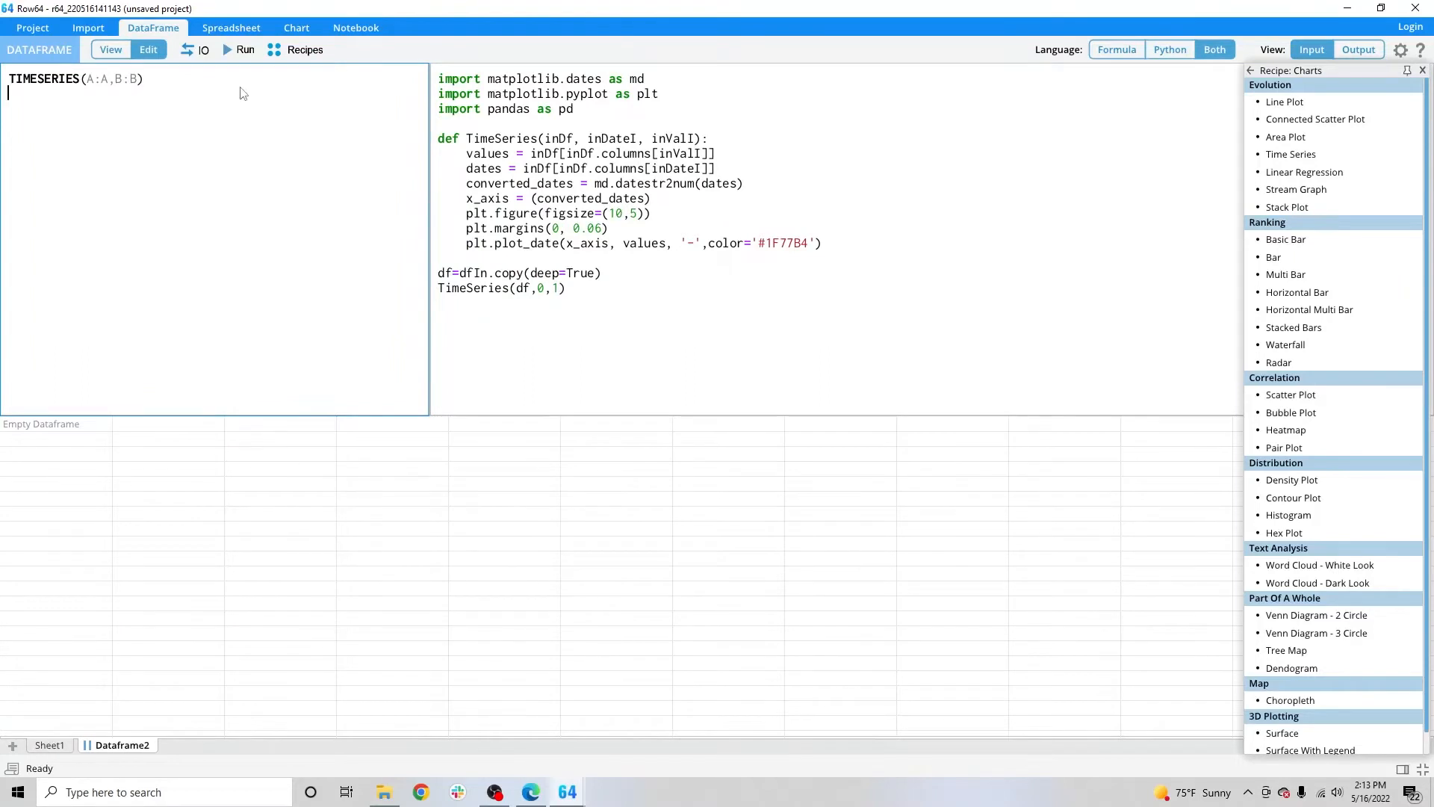
mouse_move(655, 195)
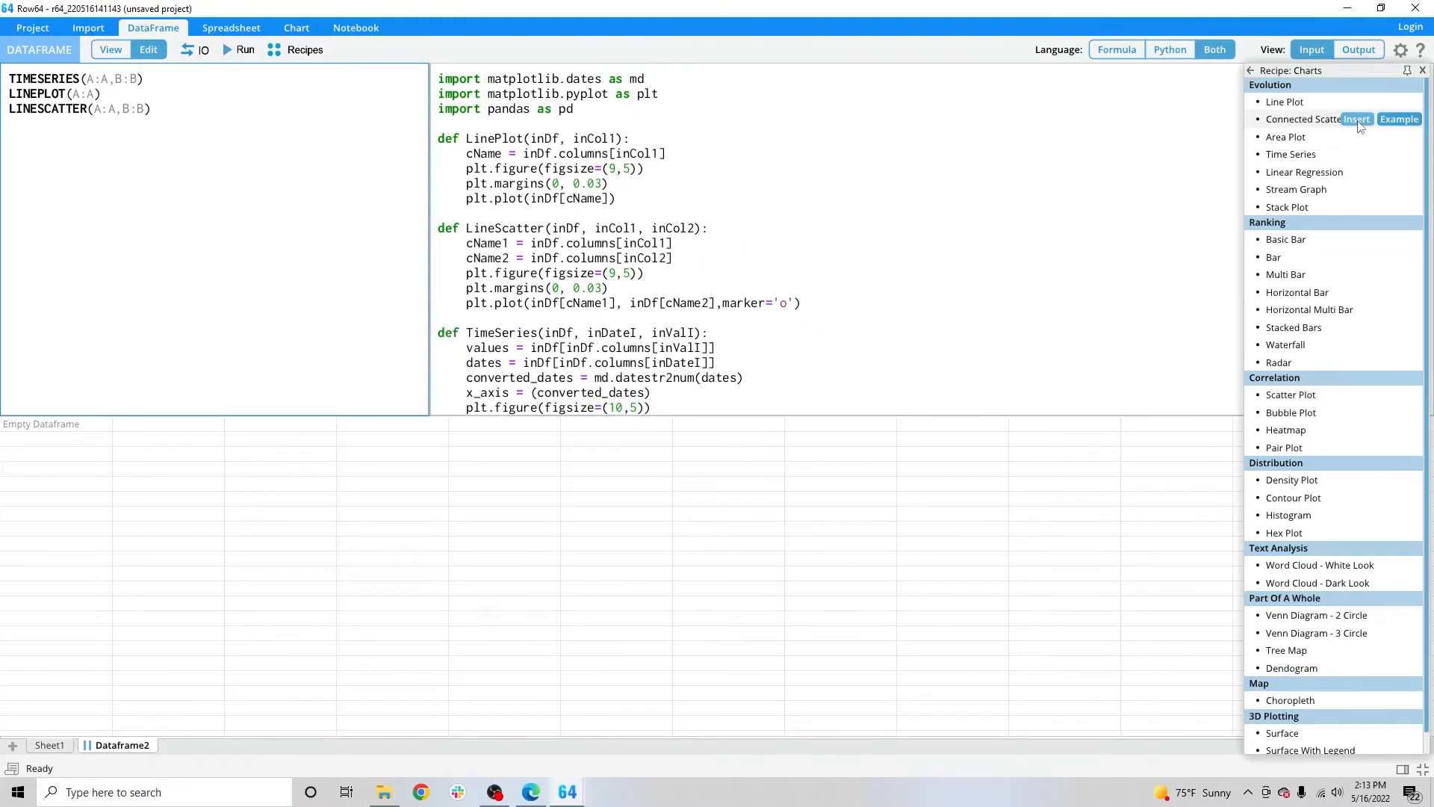
click(1356, 172)
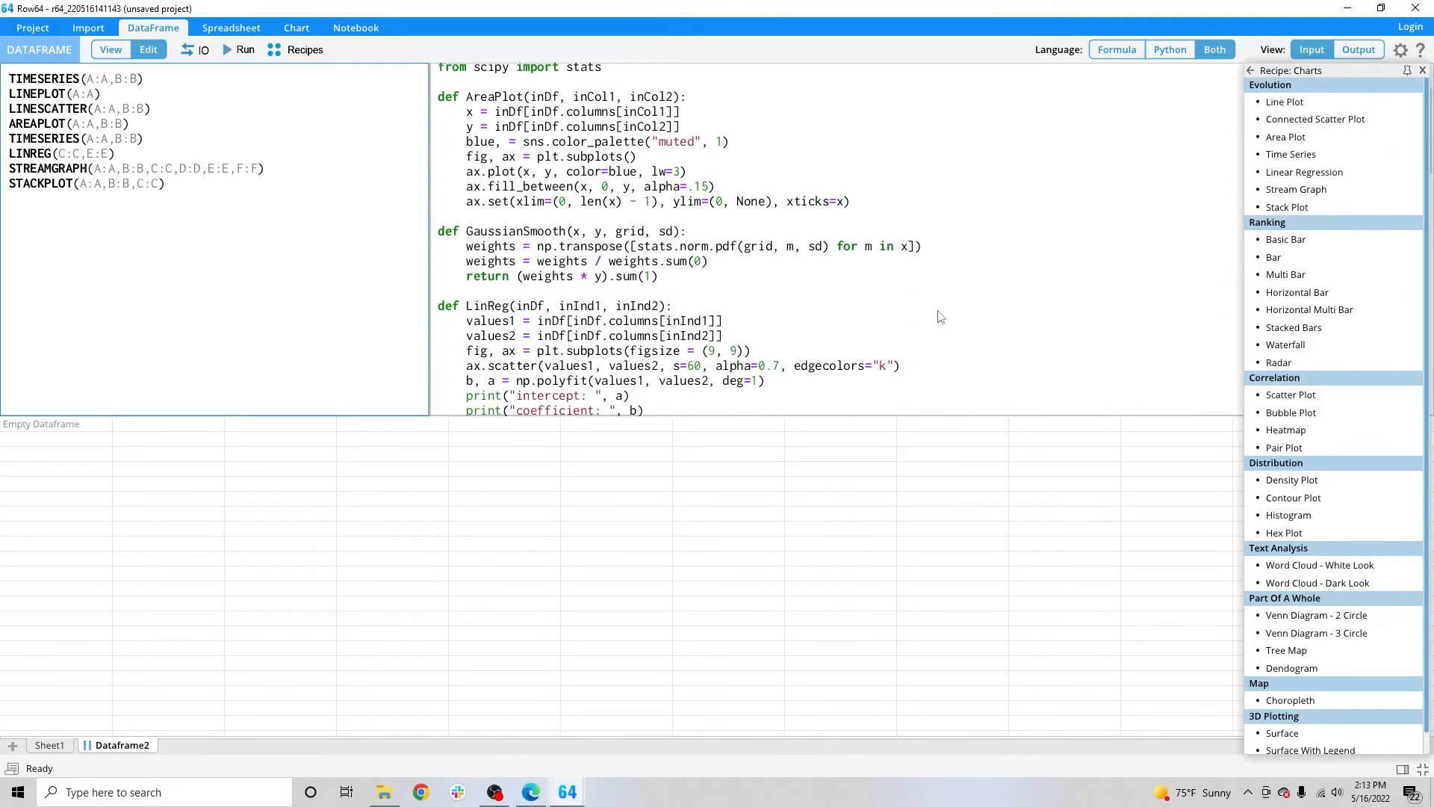
scroll(down, 3)
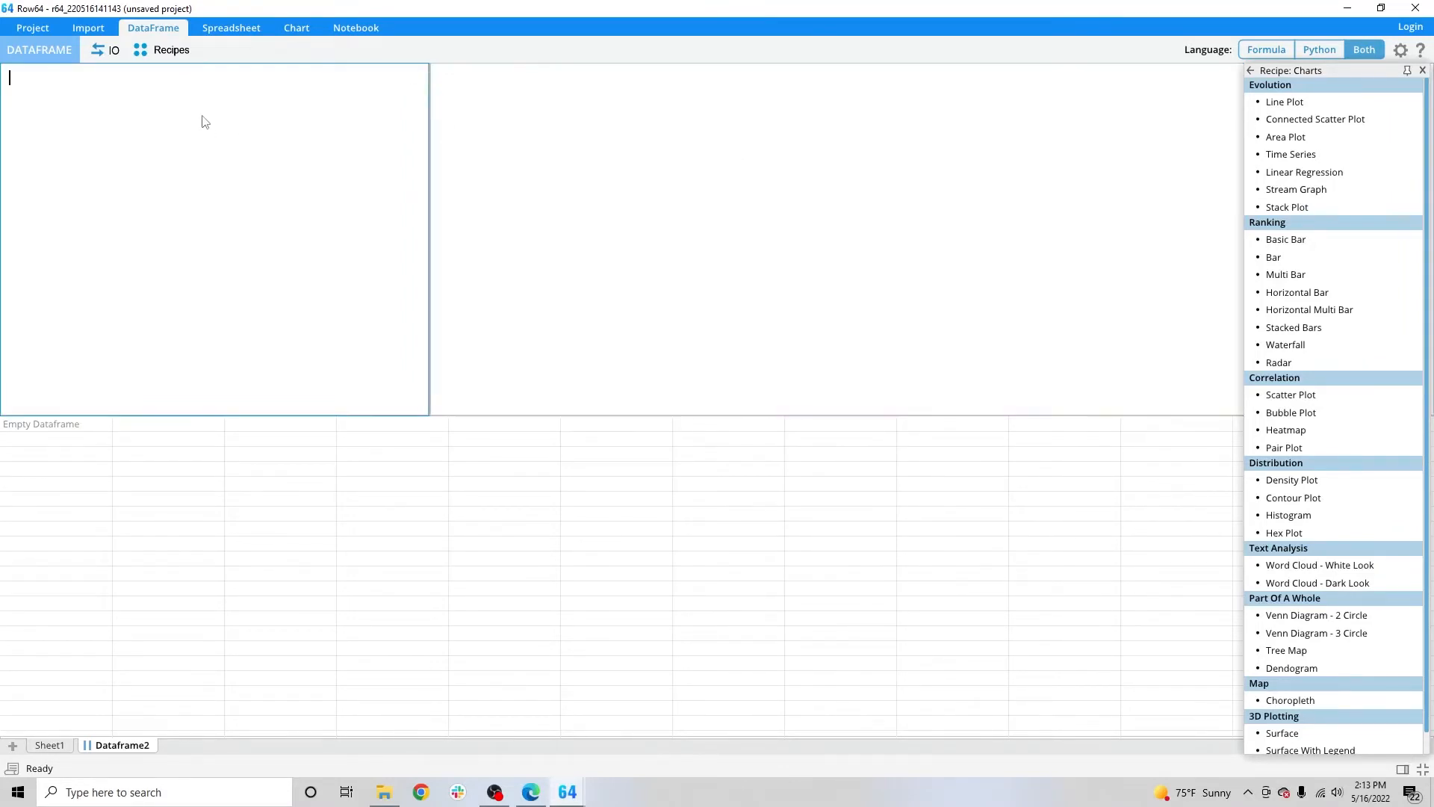
mouse_move(396, 154)
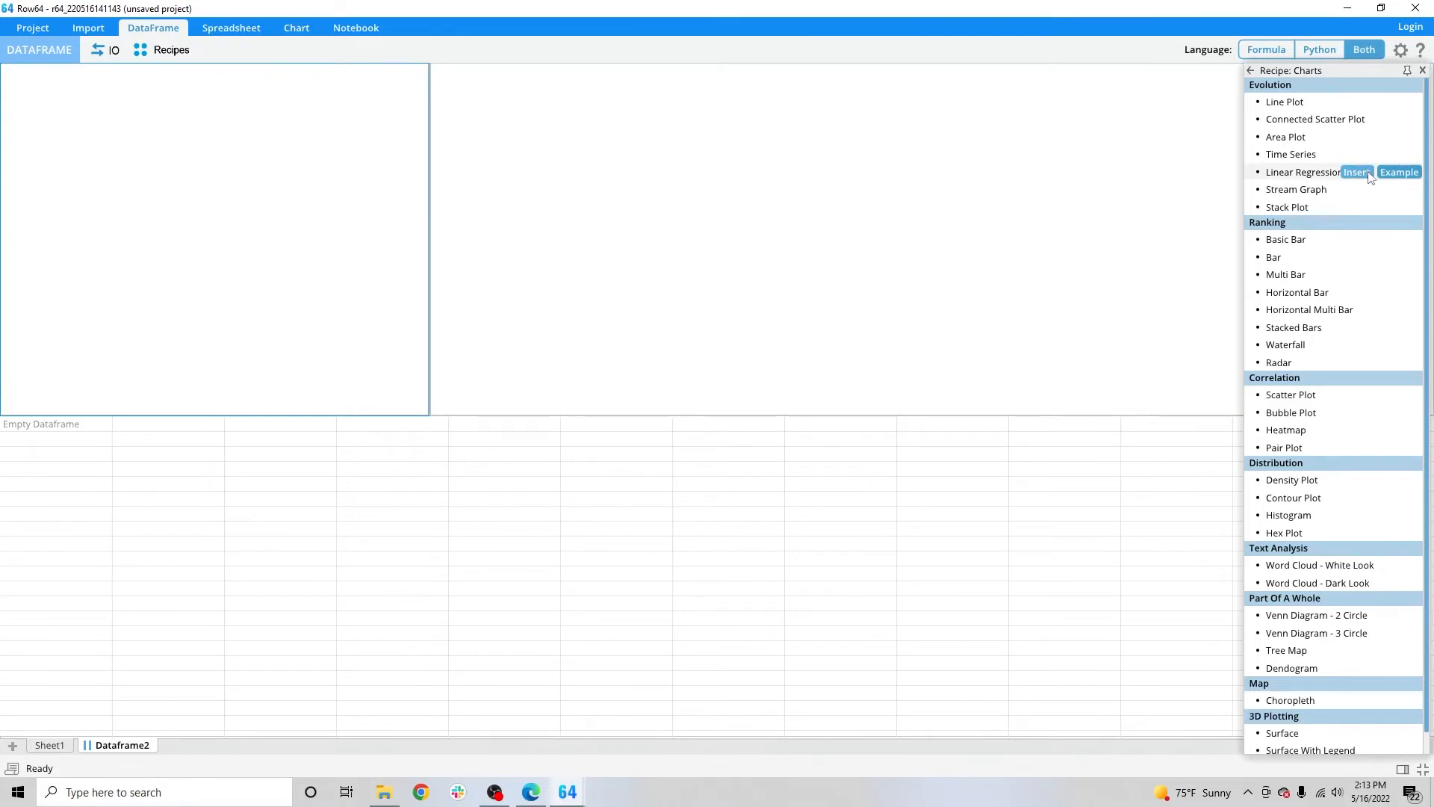
Reinsert Linear Regression and add the missing closing parenthesis to LINREG(C:C,E:E).
click(1357, 171)
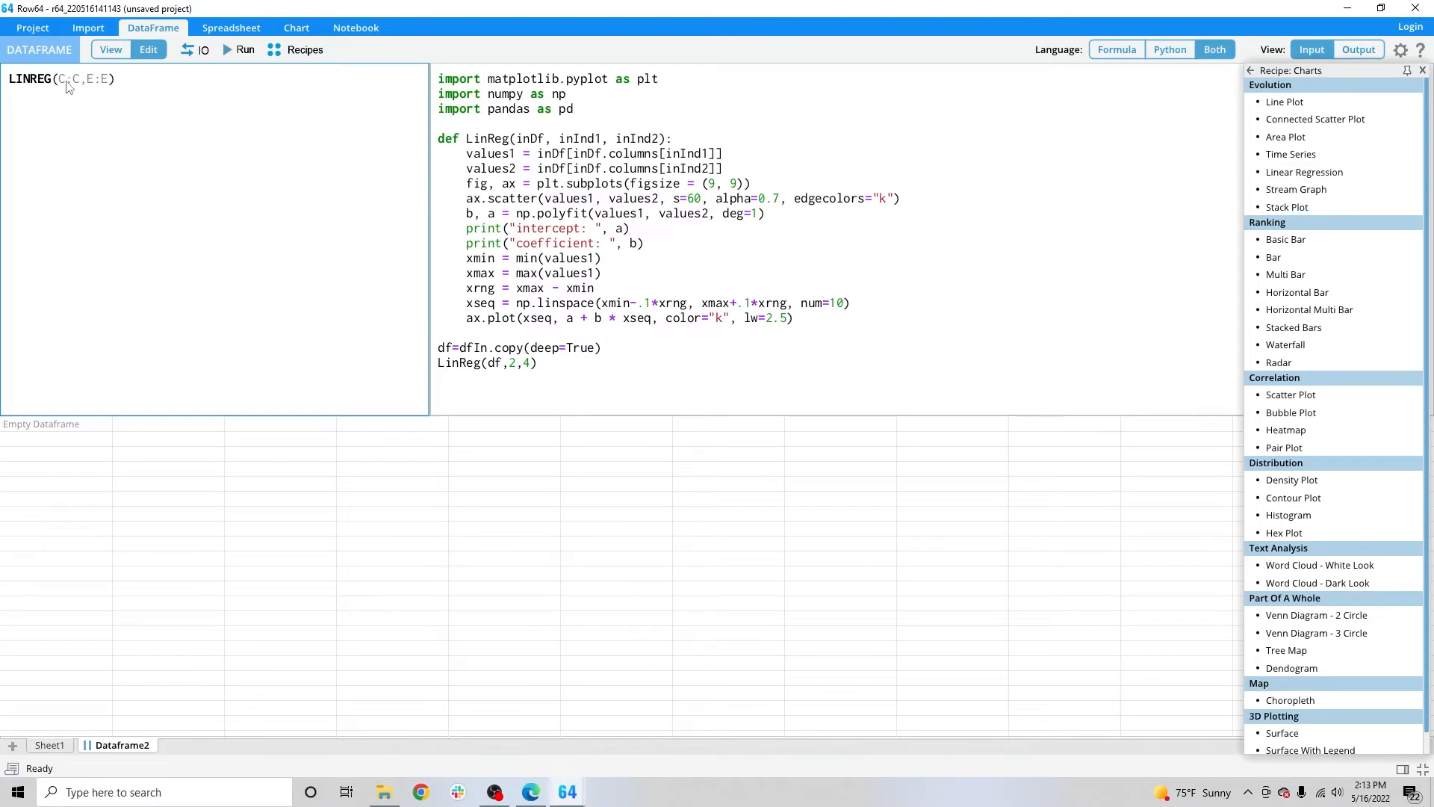
click(1422, 70)
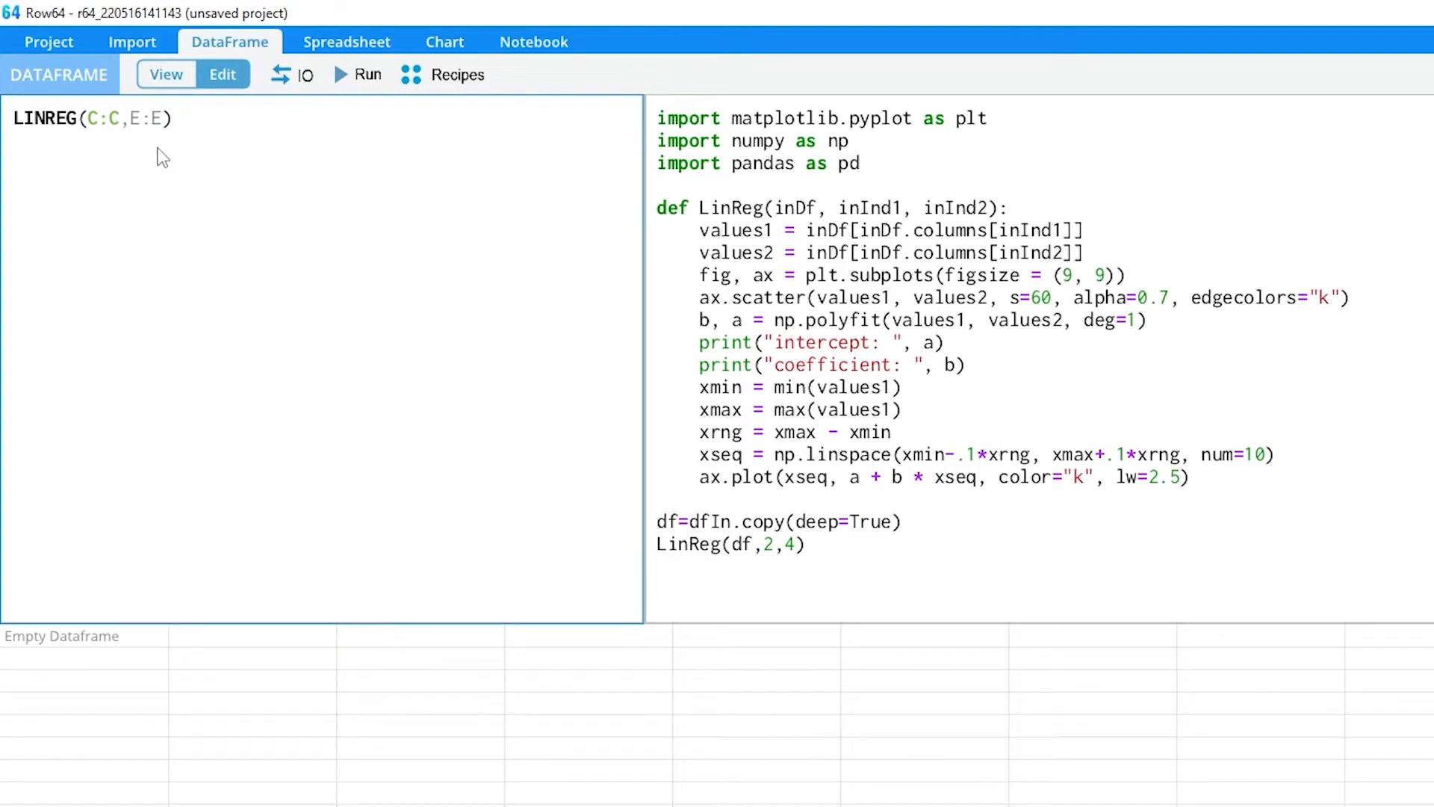
click(119, 118)
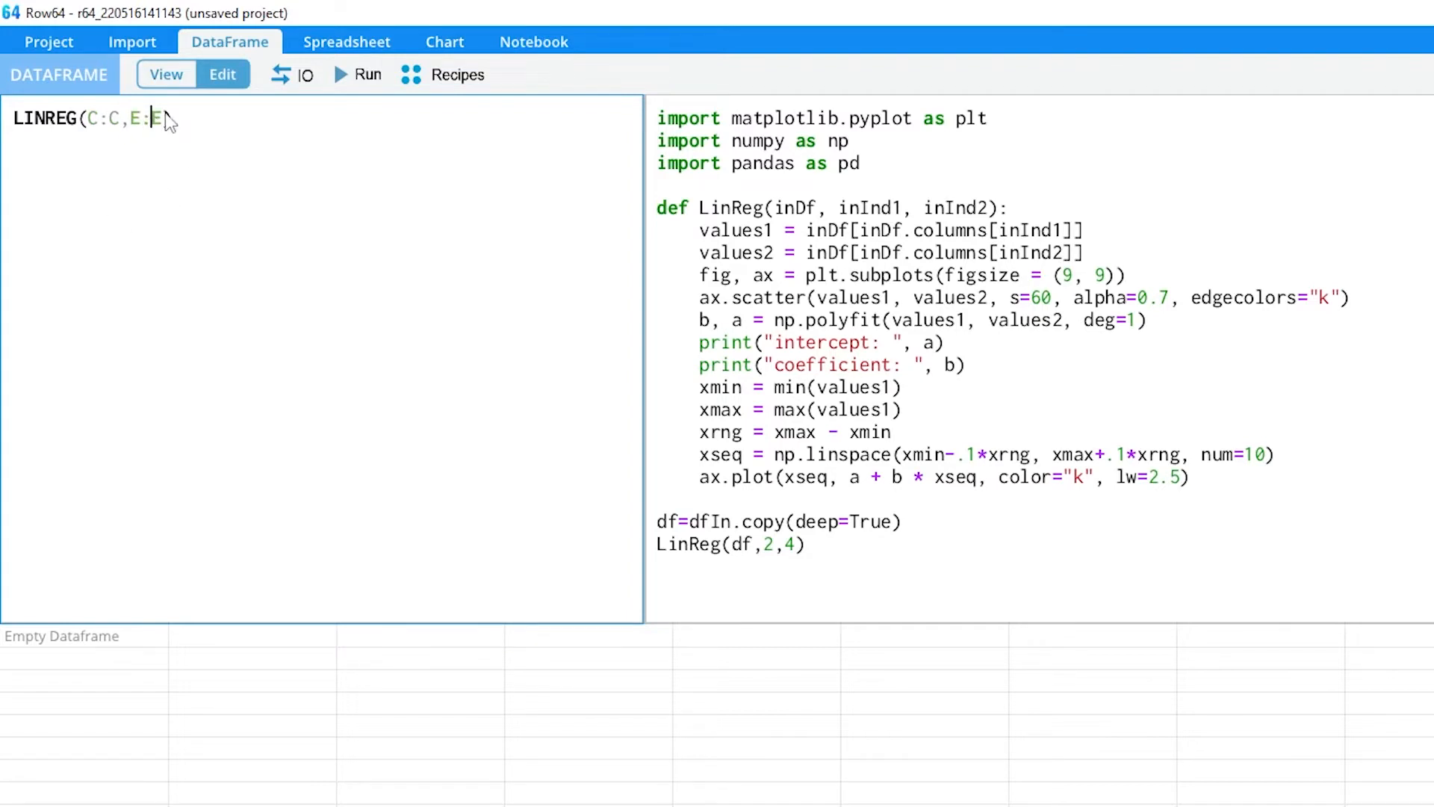
text())
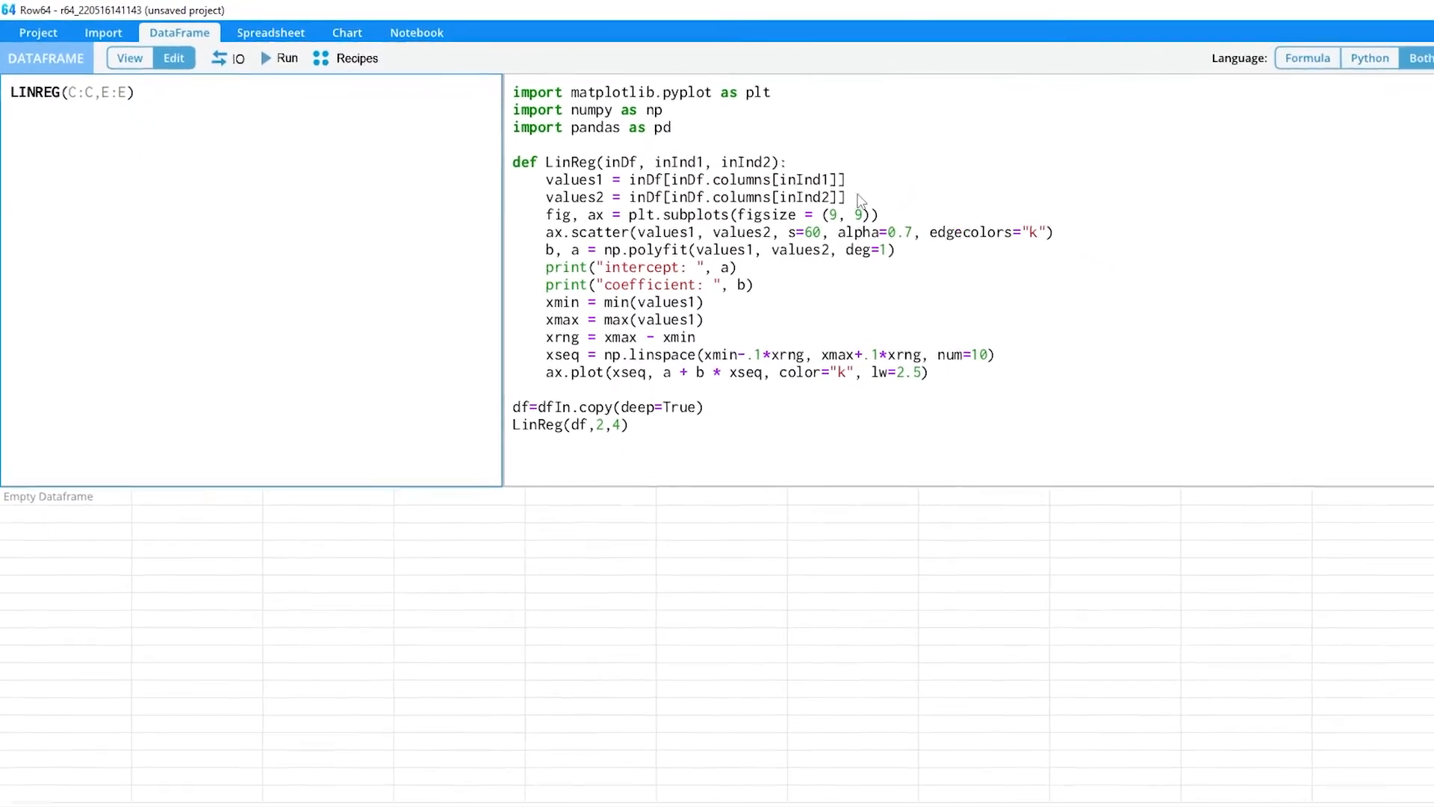
Pick the mpg column so the formula reads LINREG(A:A,E:E) and the regression plots.
click(357, 58)
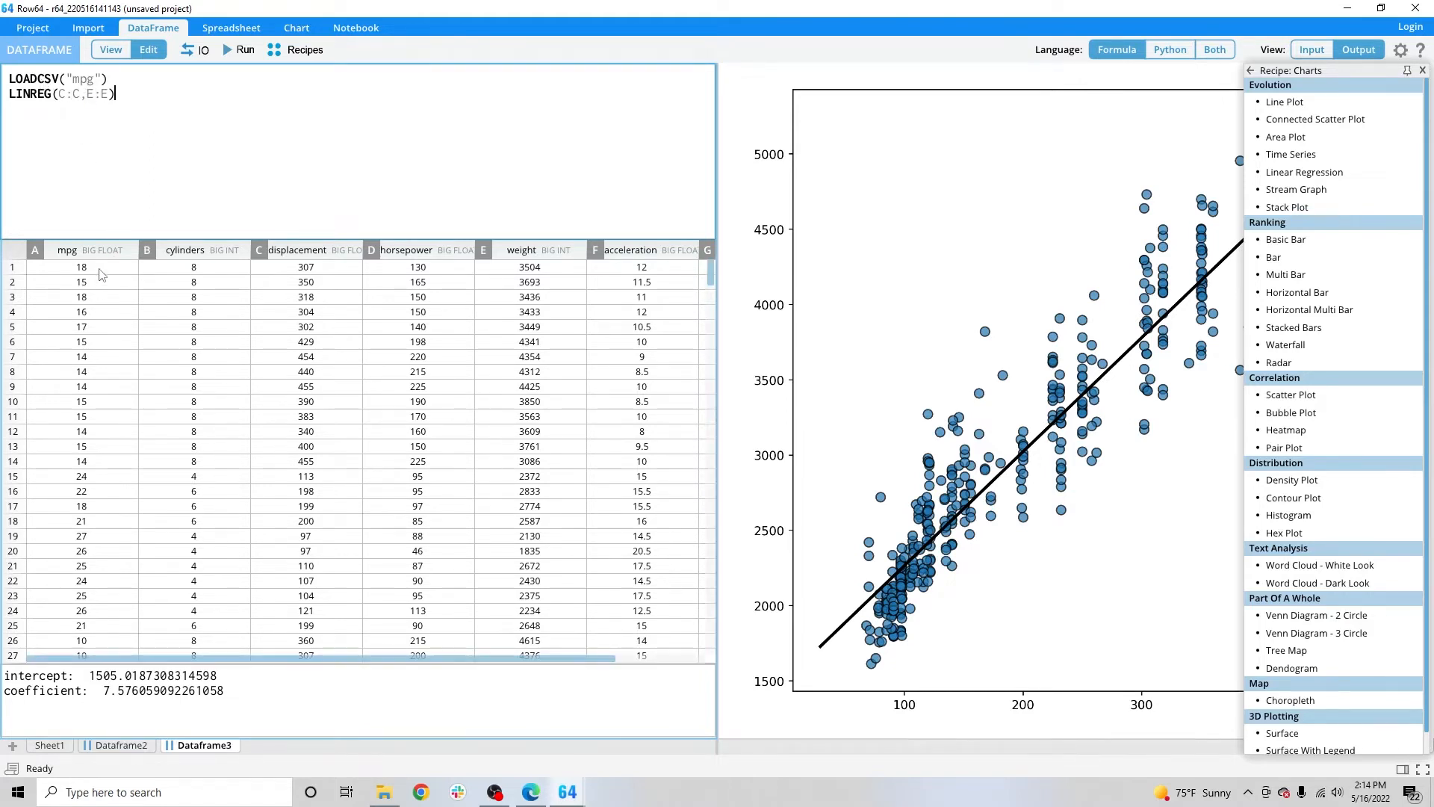
mouse_move(439, 335)
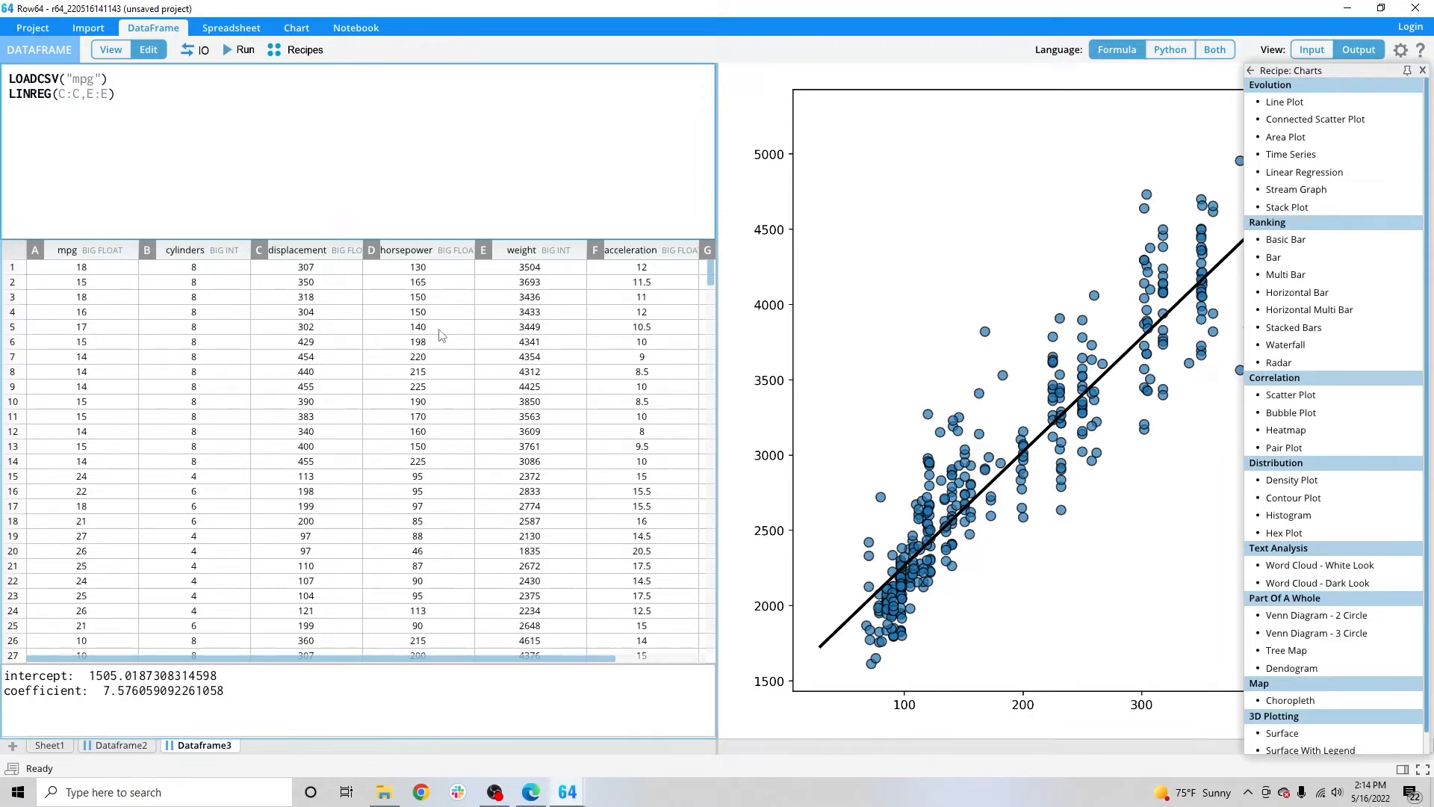
mouse_move(302, 302)
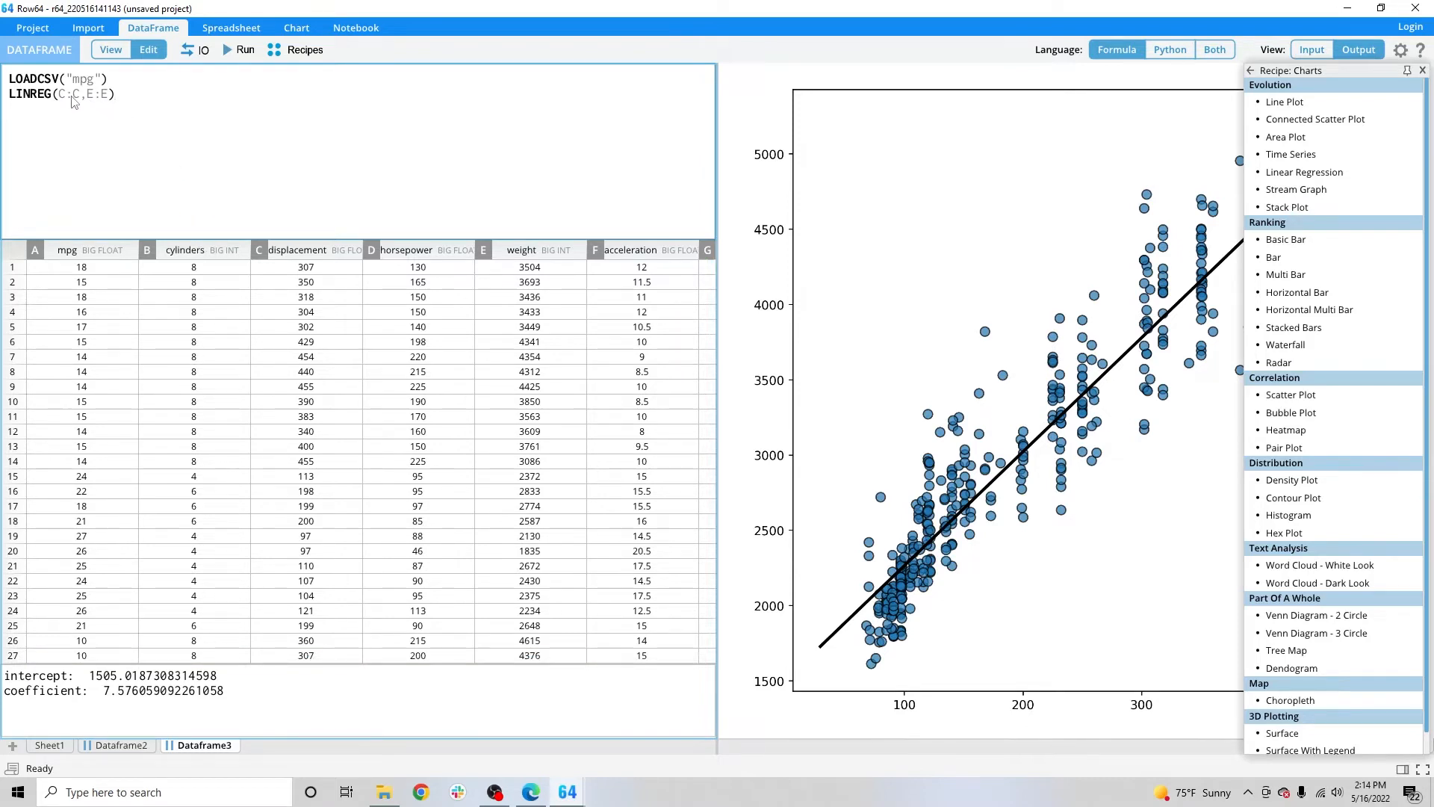
click(297, 250)
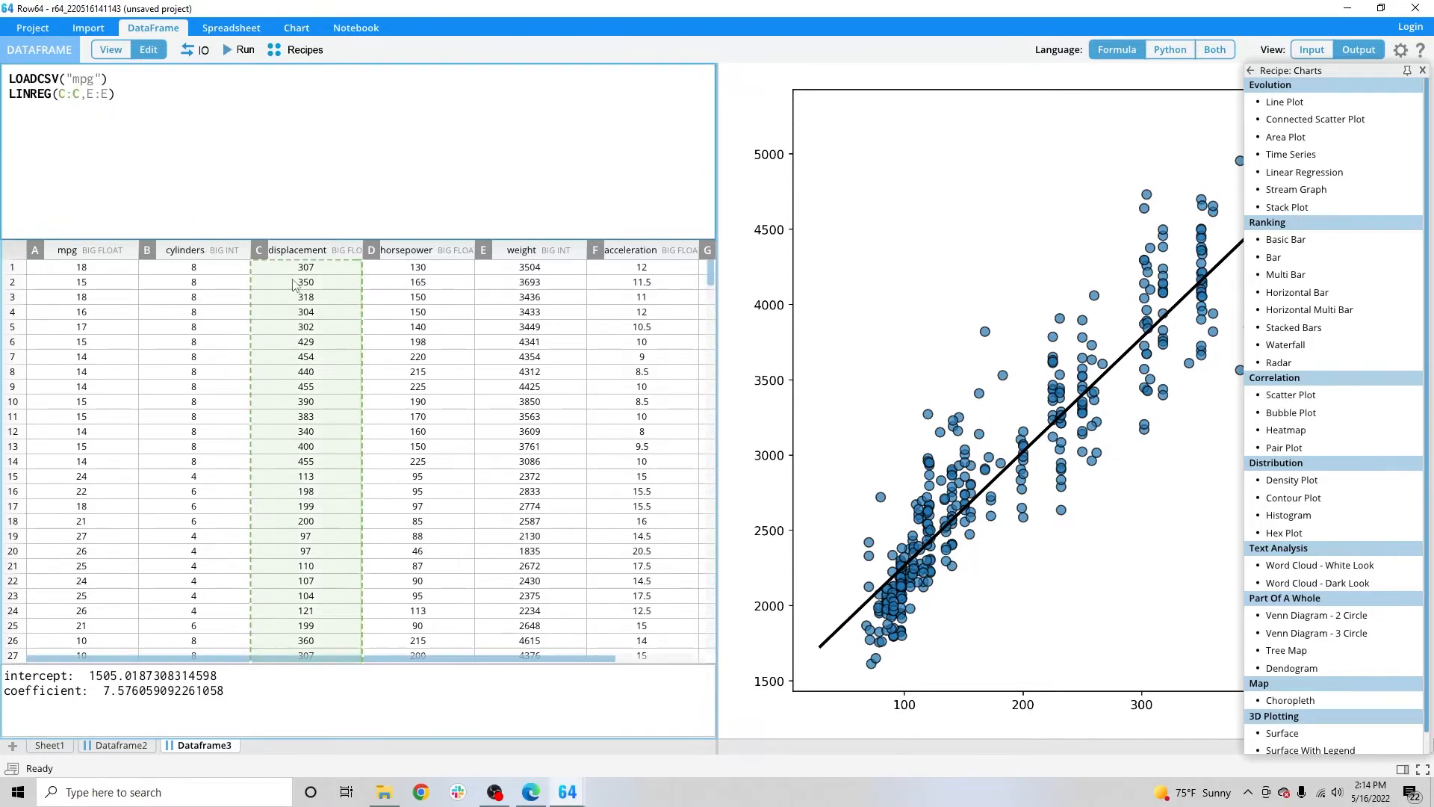
click(1422, 70)
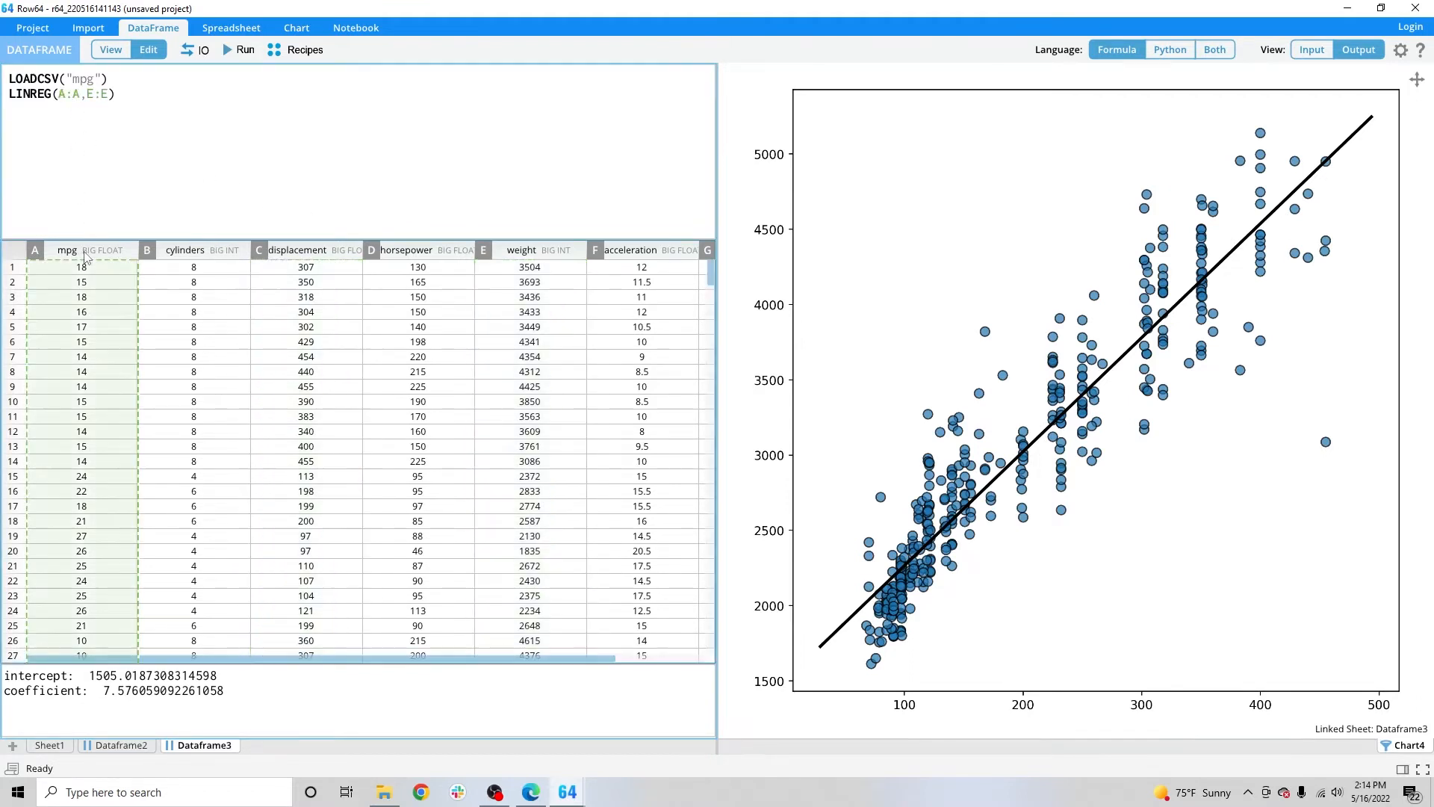
Try weight, displacement and mpg as the first column, then show the Python code.
click(521, 249)
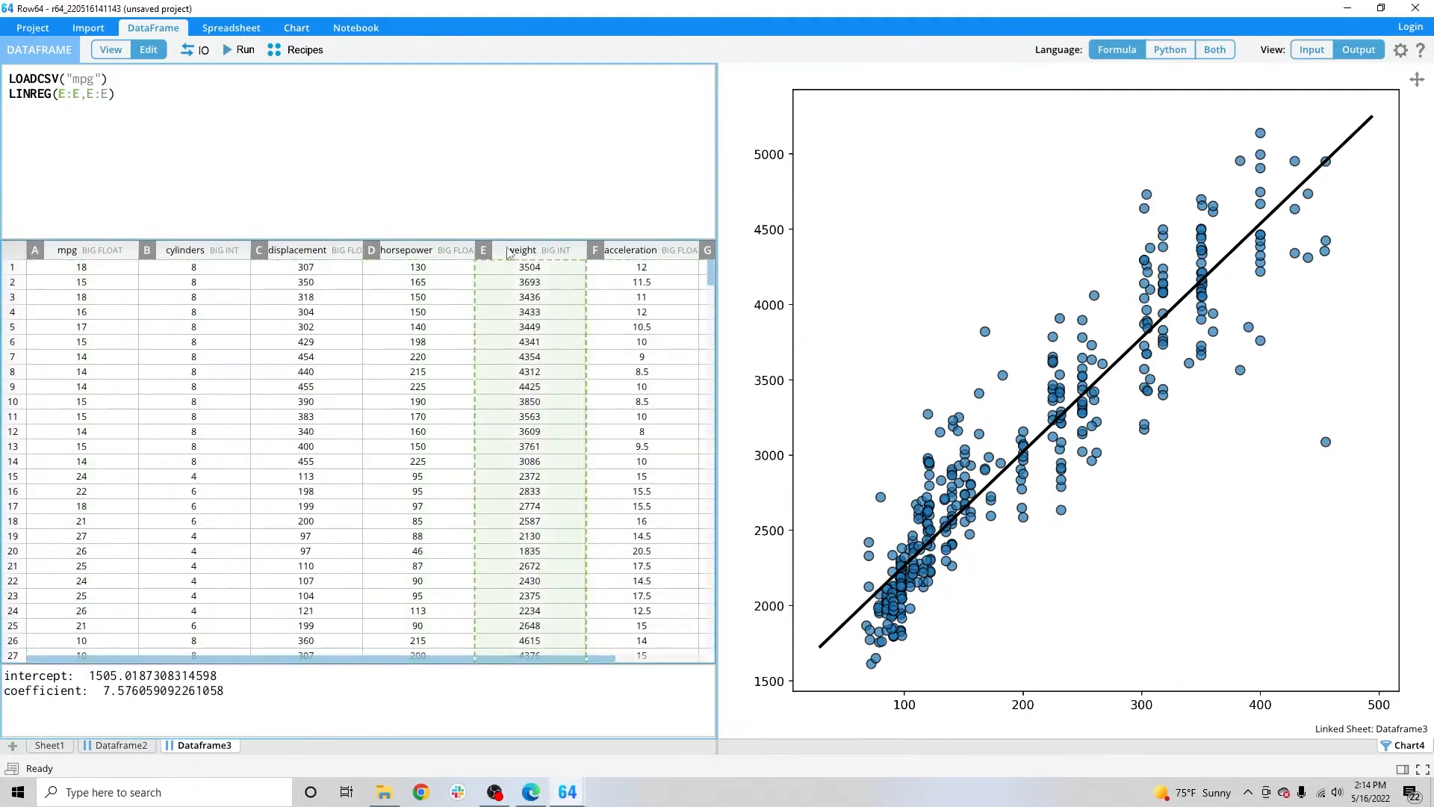
click(297, 249)
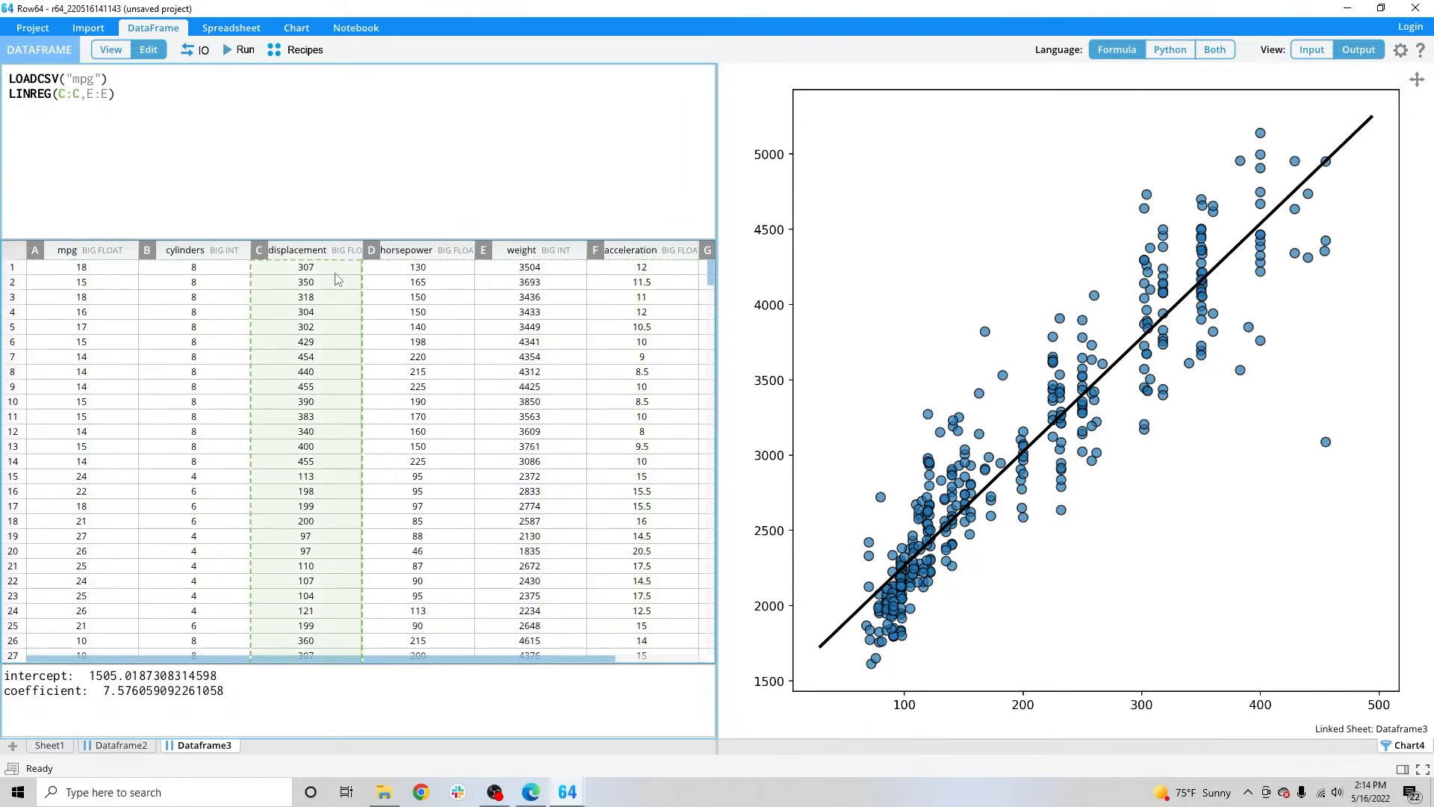
click(33, 249)
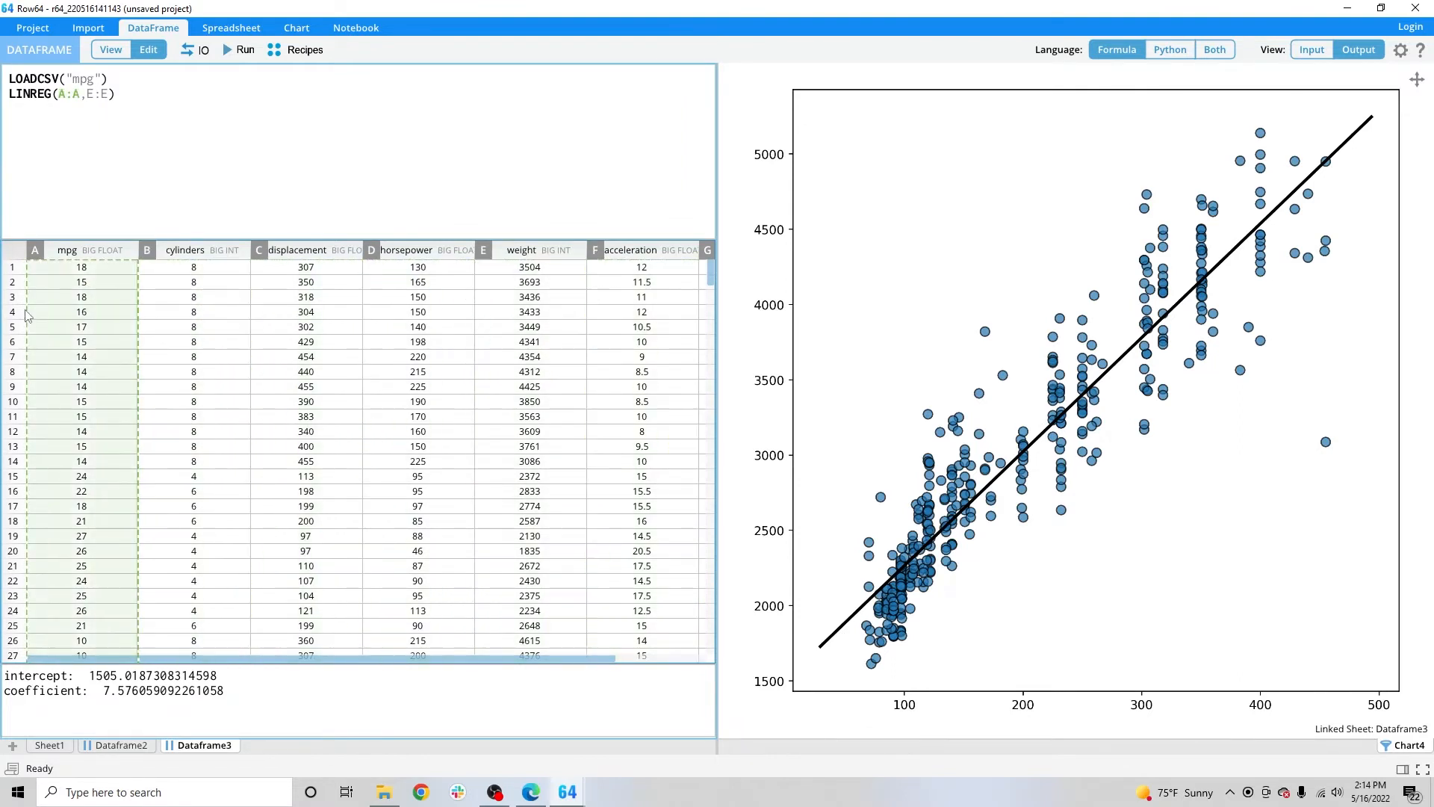
click(1214, 49)
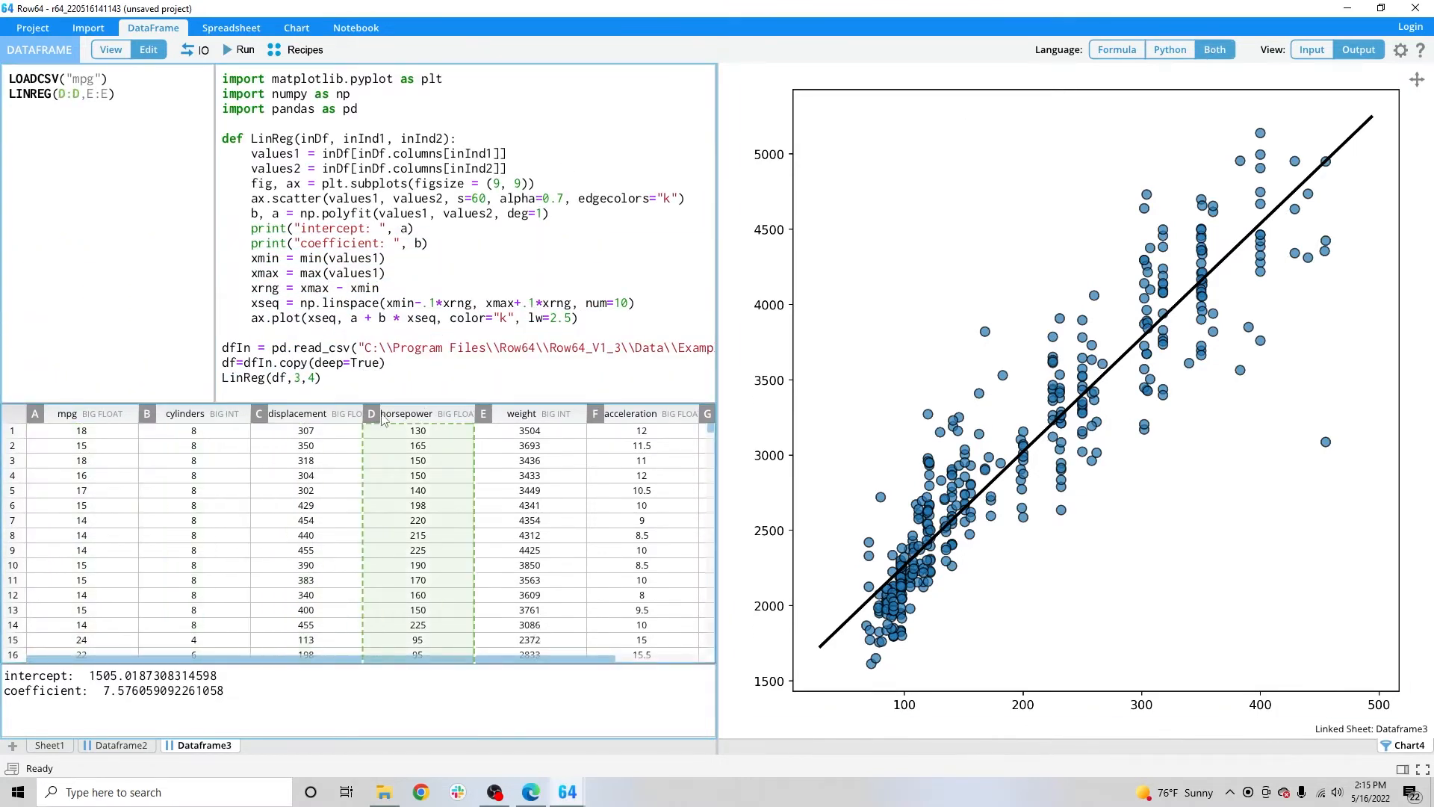
Switch the first column back to mpg, updating the Python call to LinReg(df,0,4).
click(296, 412)
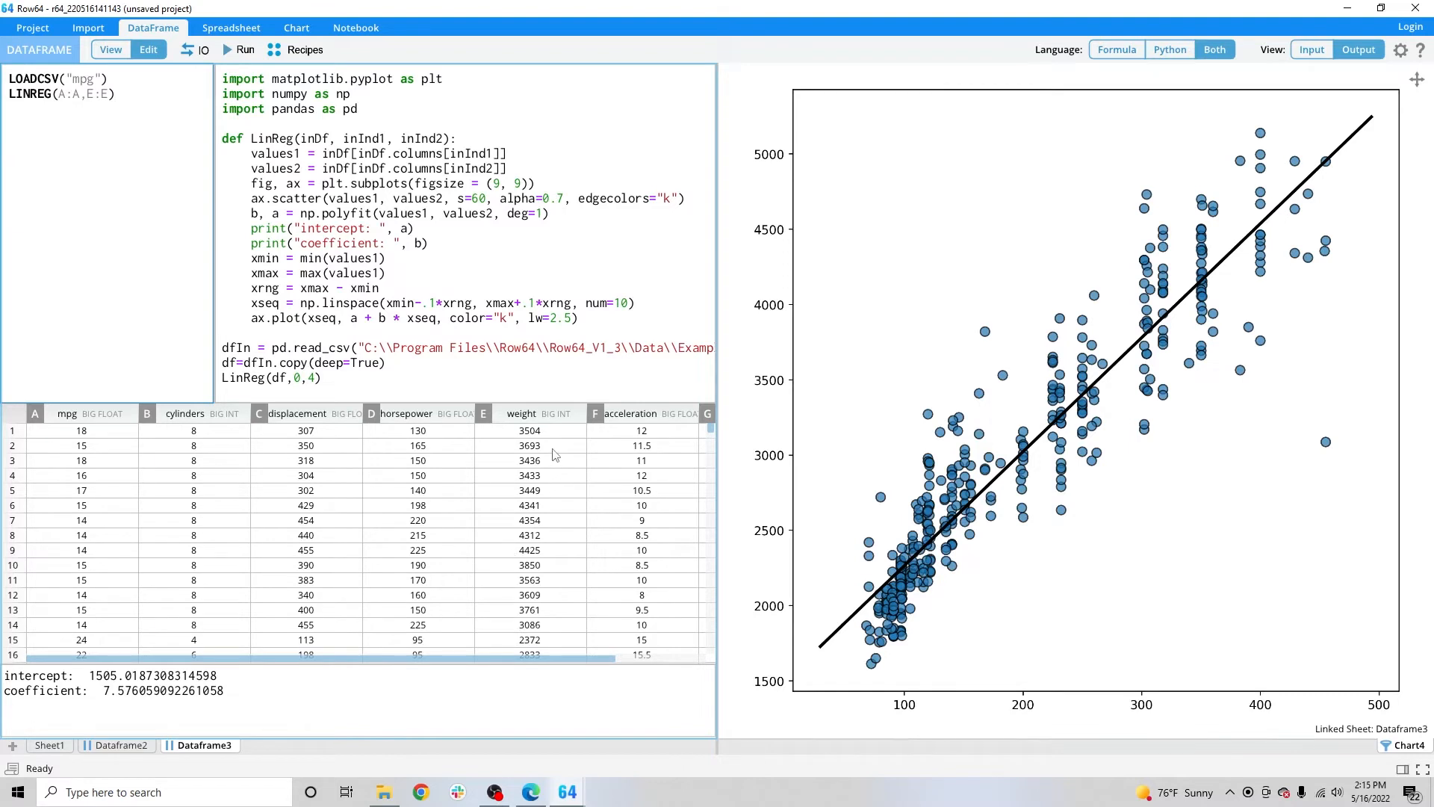
click(109, 93)
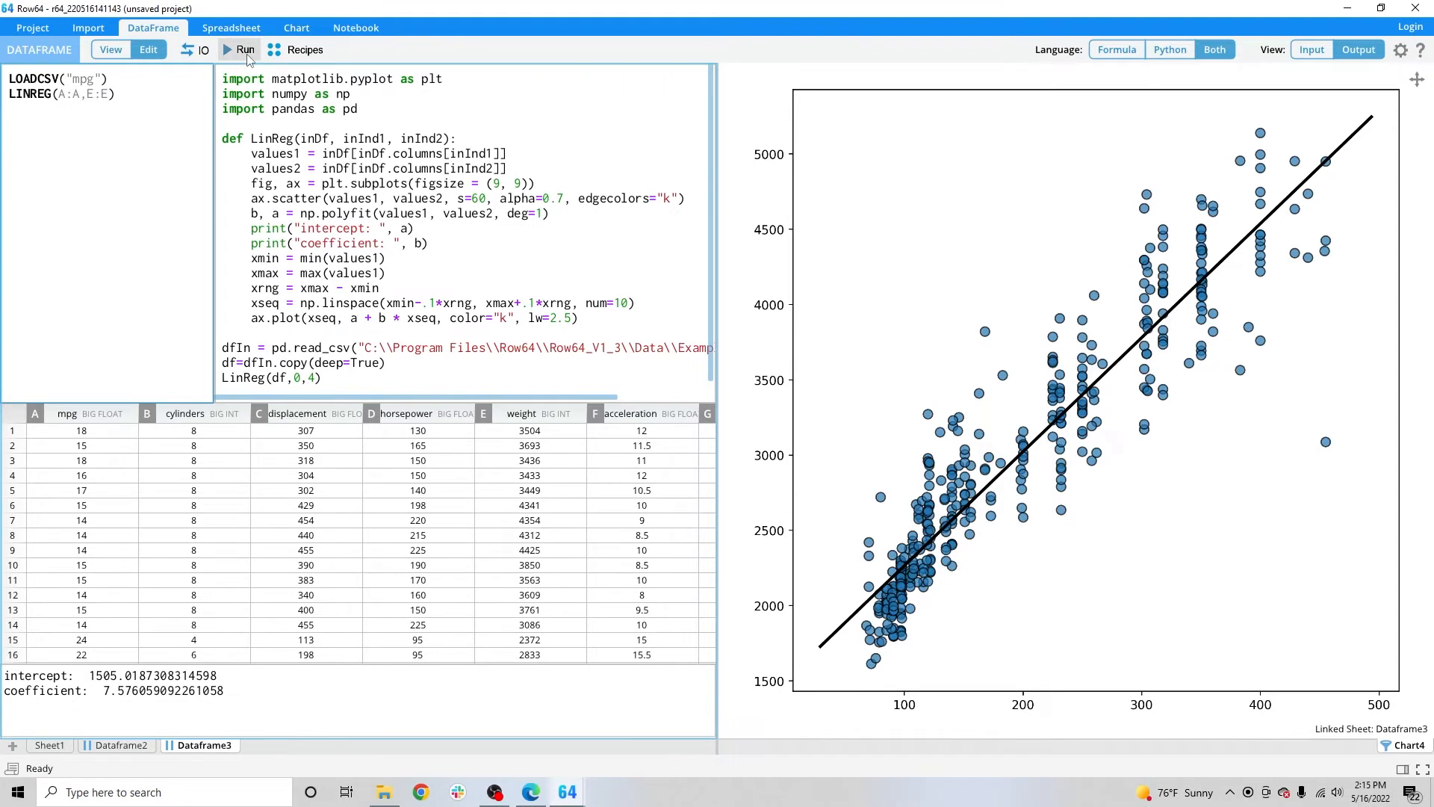
Rerun the regression, yielding a falling fit with intercept 5089.49 and coefficient -90.12.
click(240, 50)
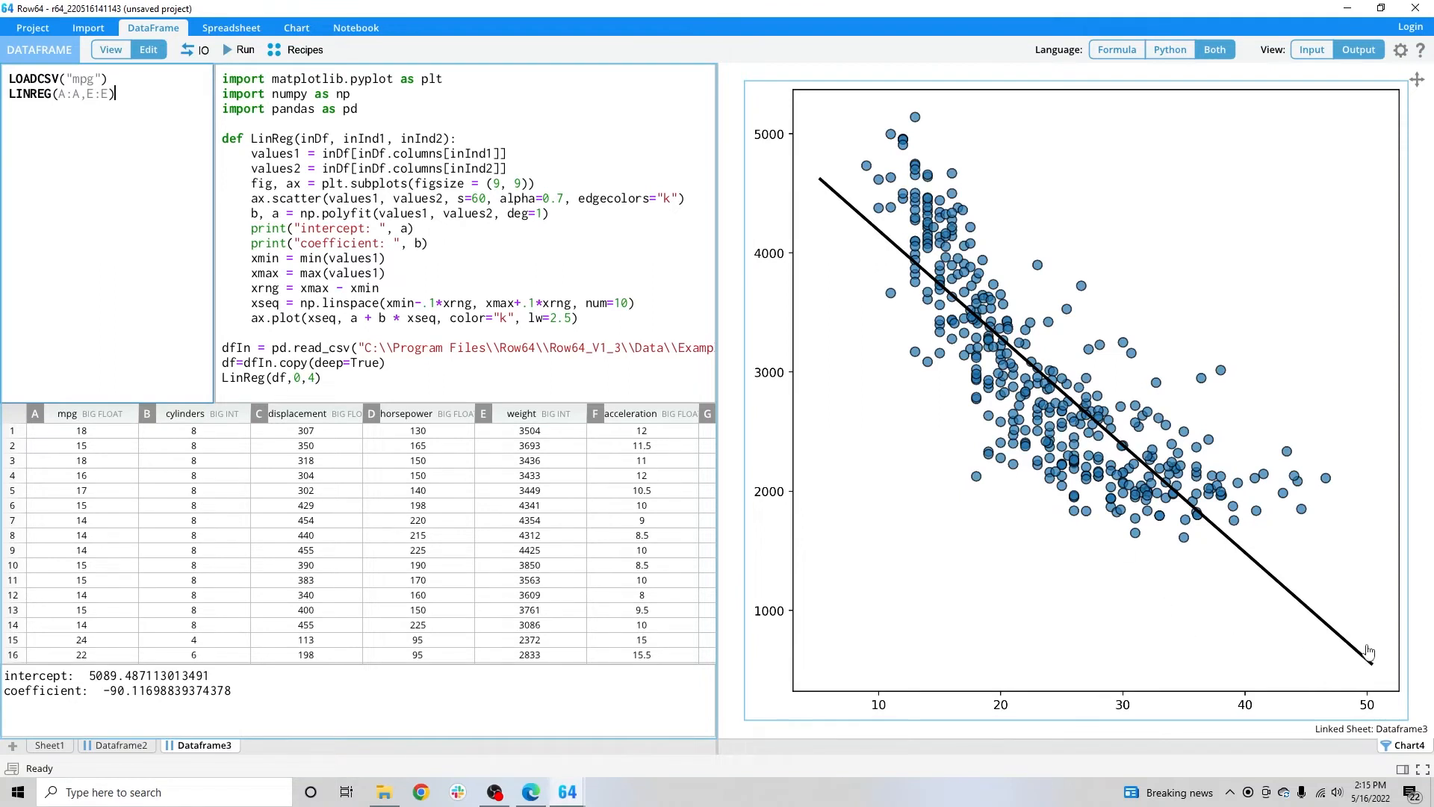
mouse_move(900, 285)
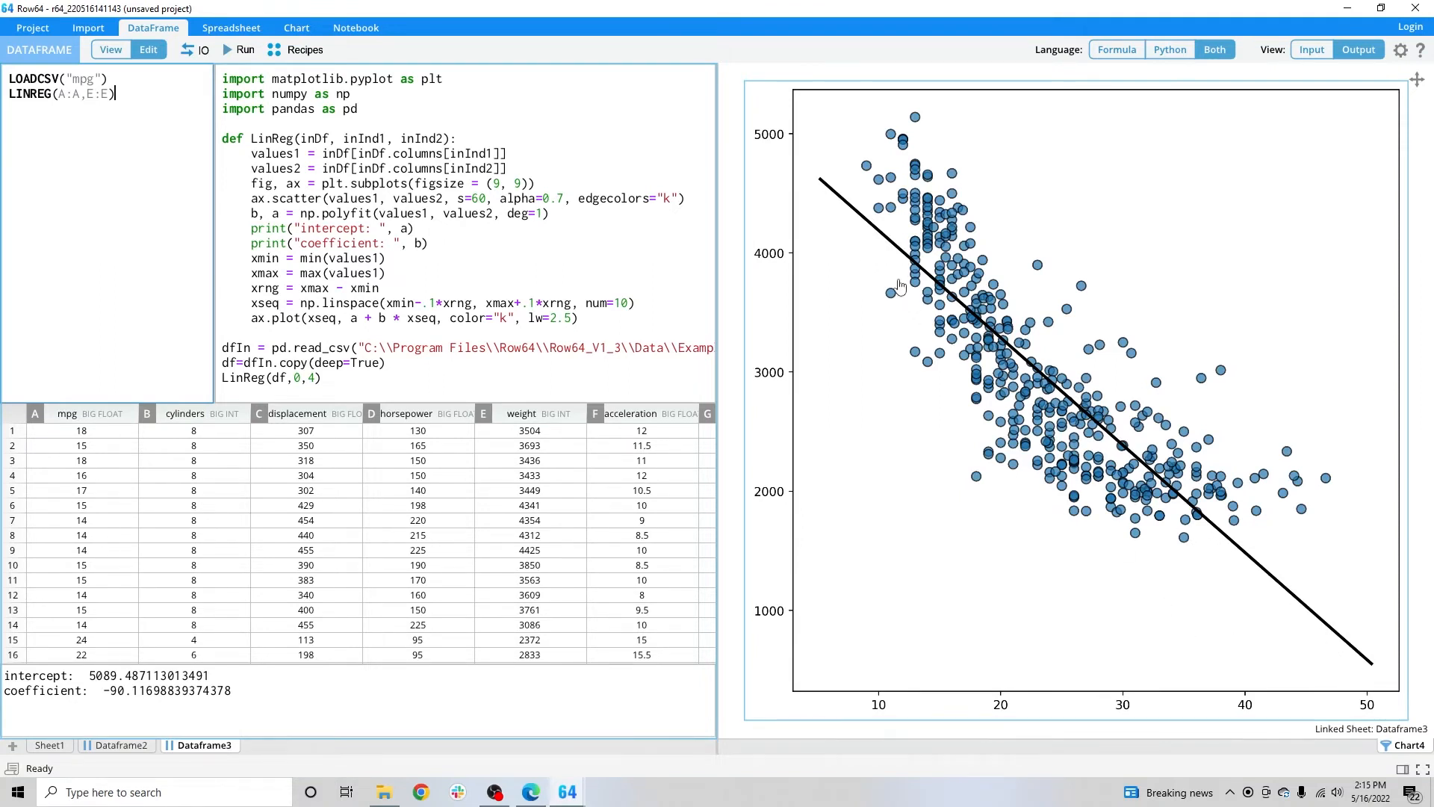
mouse_move(828, 185)
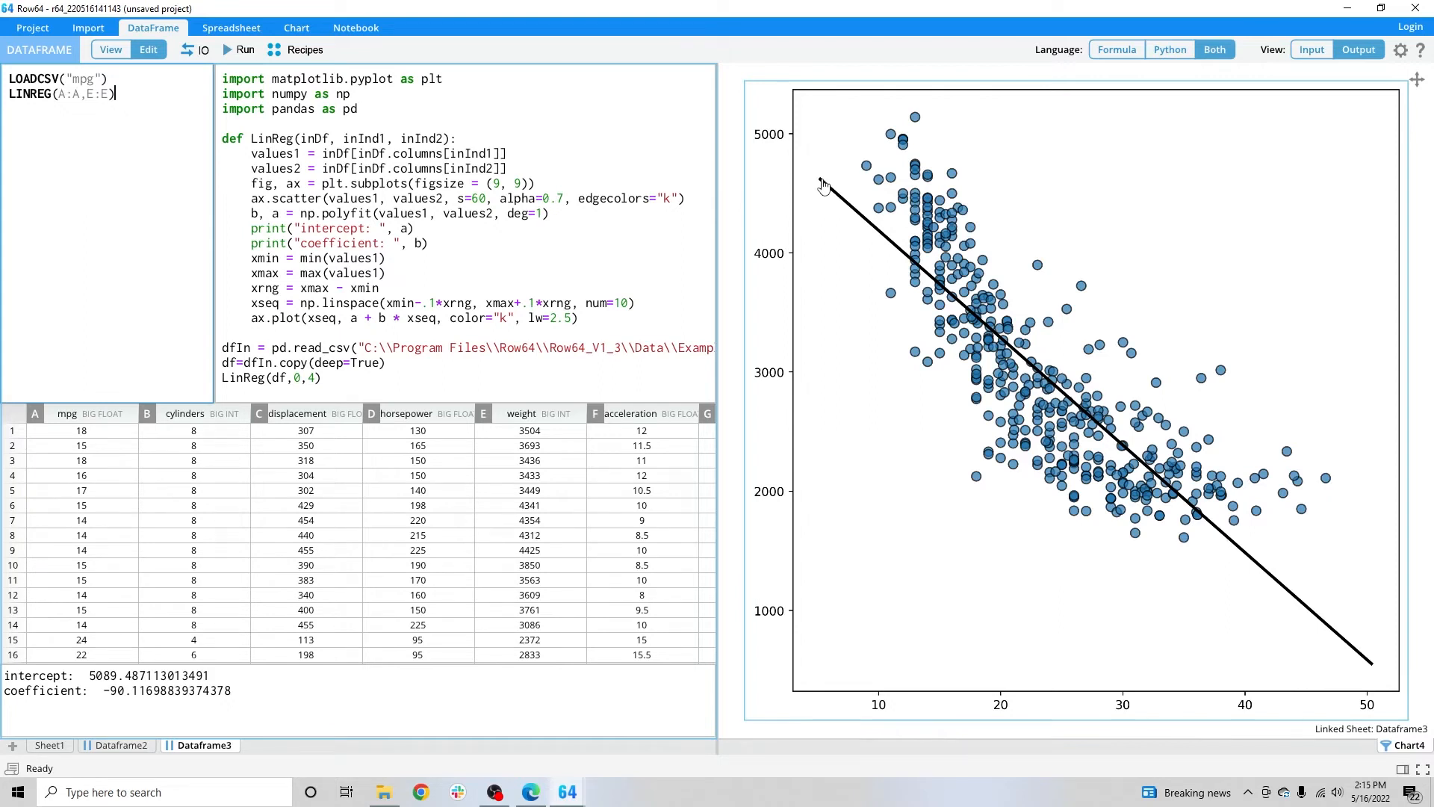
mouse_move(906, 253)
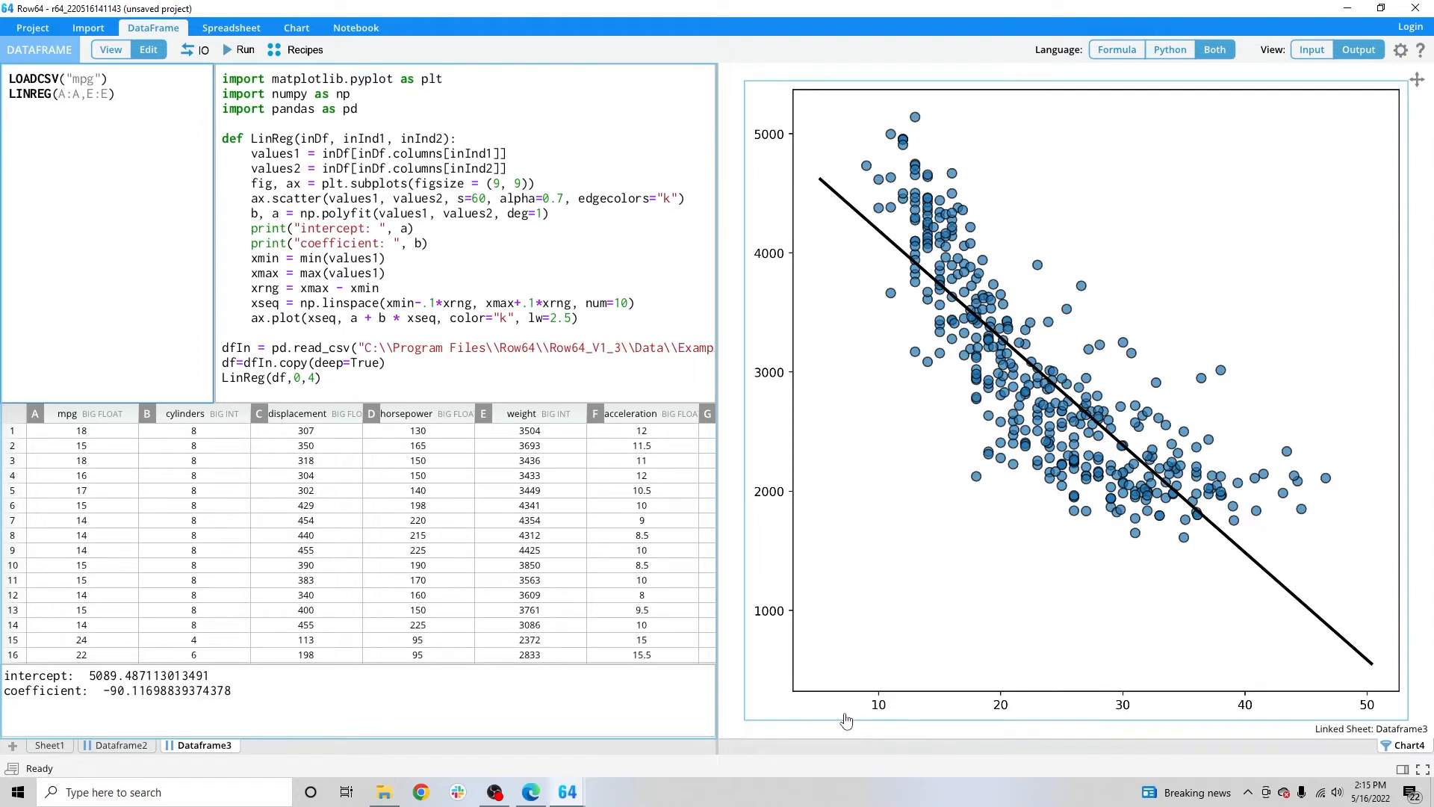
click(113, 94)
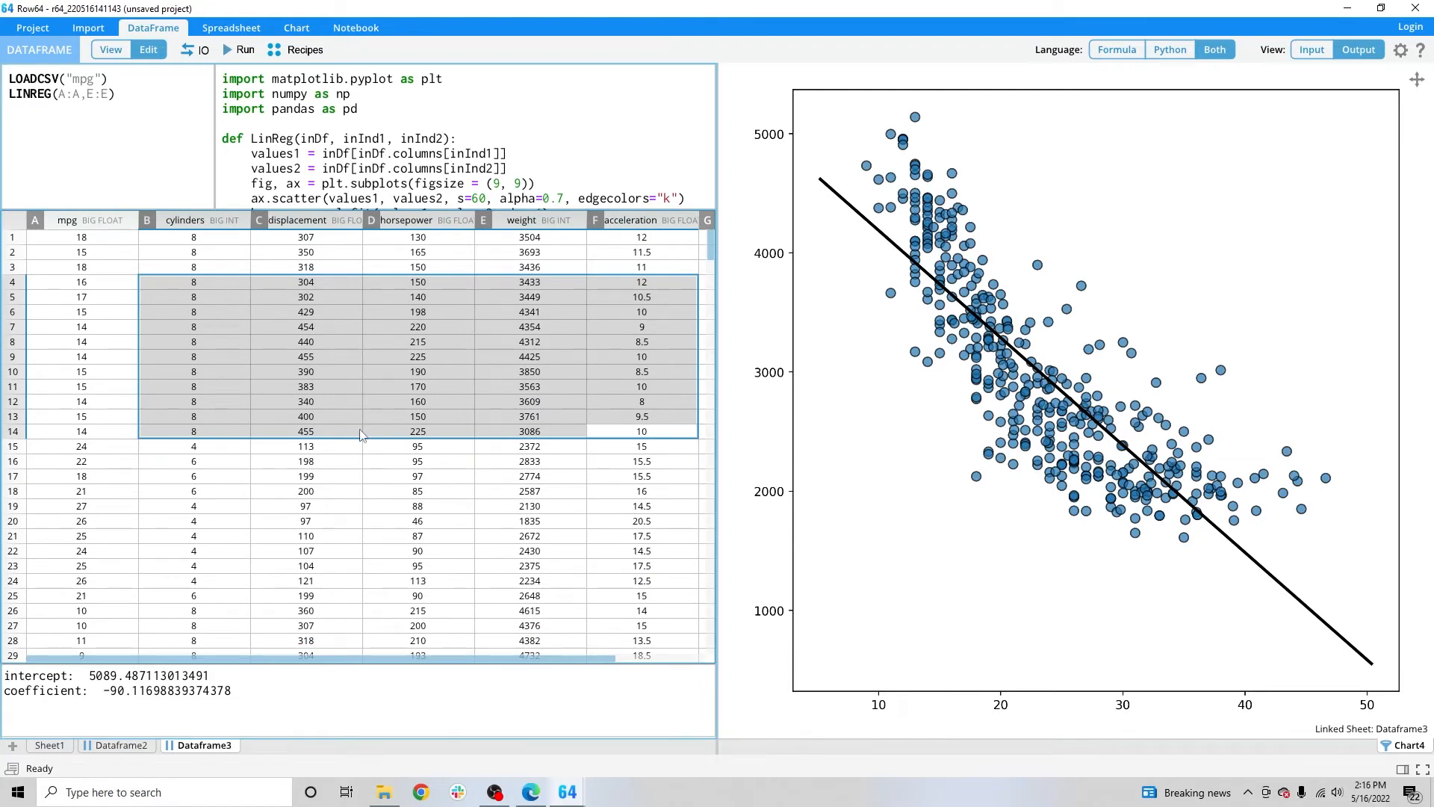
Reopen the recipe catalog, glance at Charts, and scroll Transform recipes to Merge Dataframes > Join.
click(305, 49)
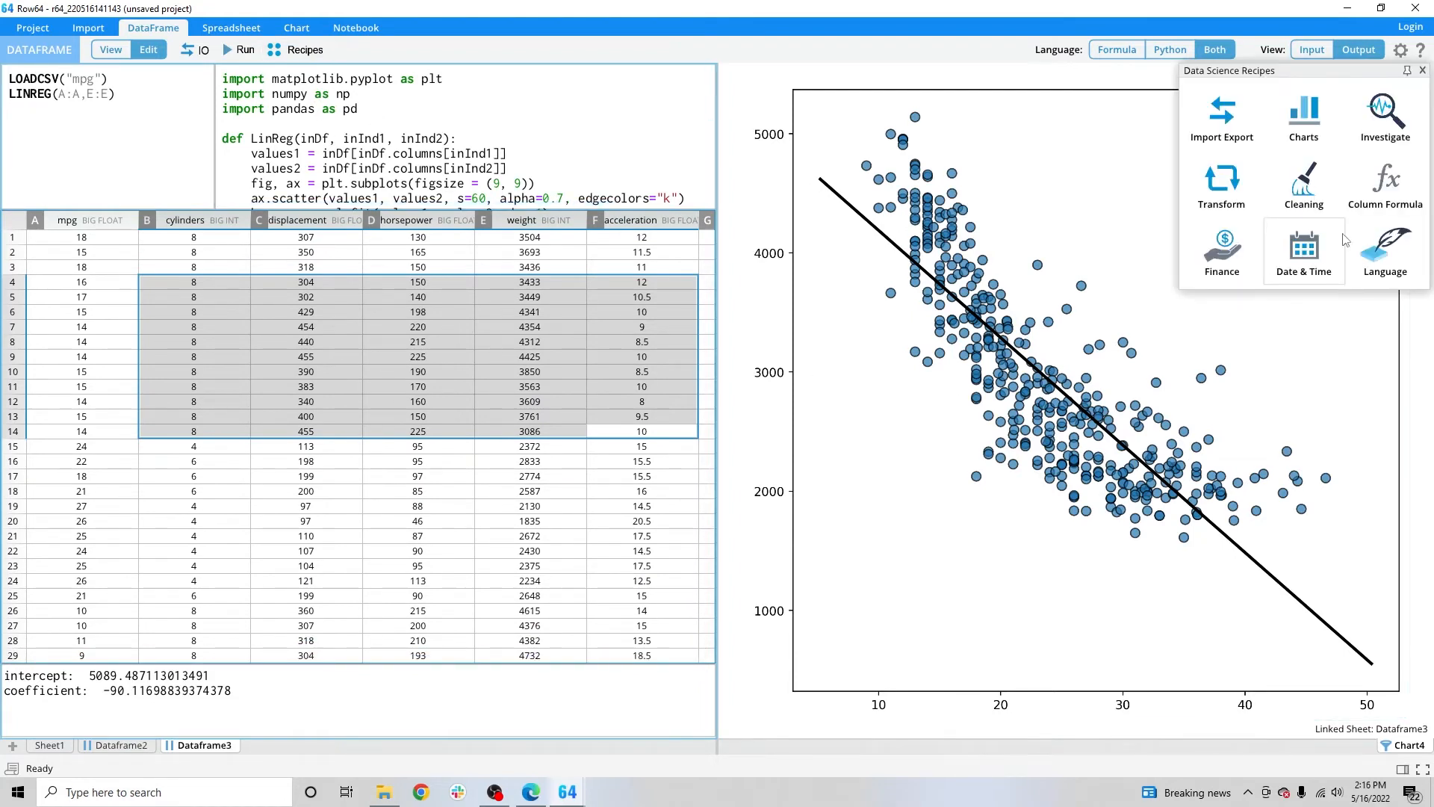
click(1302, 116)
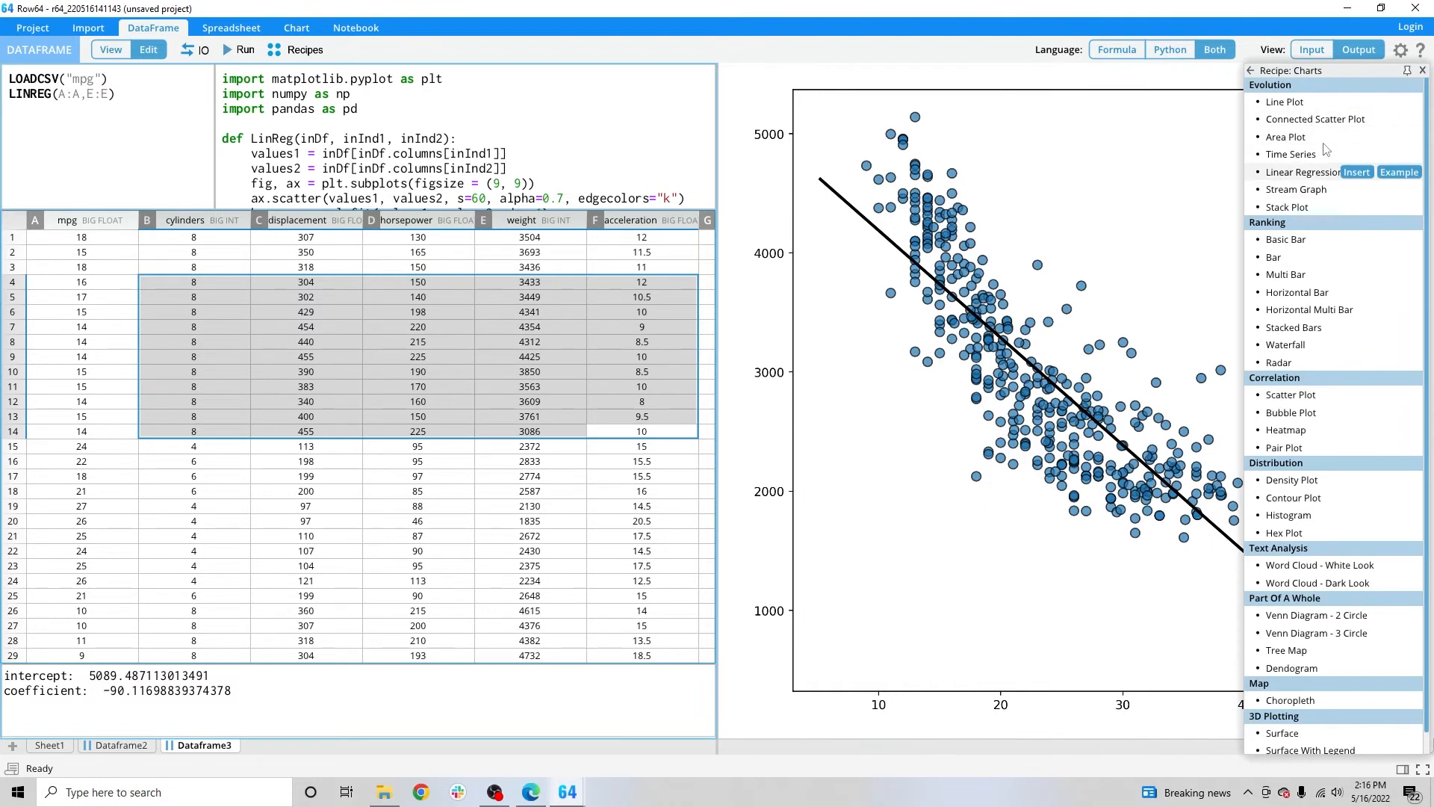
click(1250, 70)
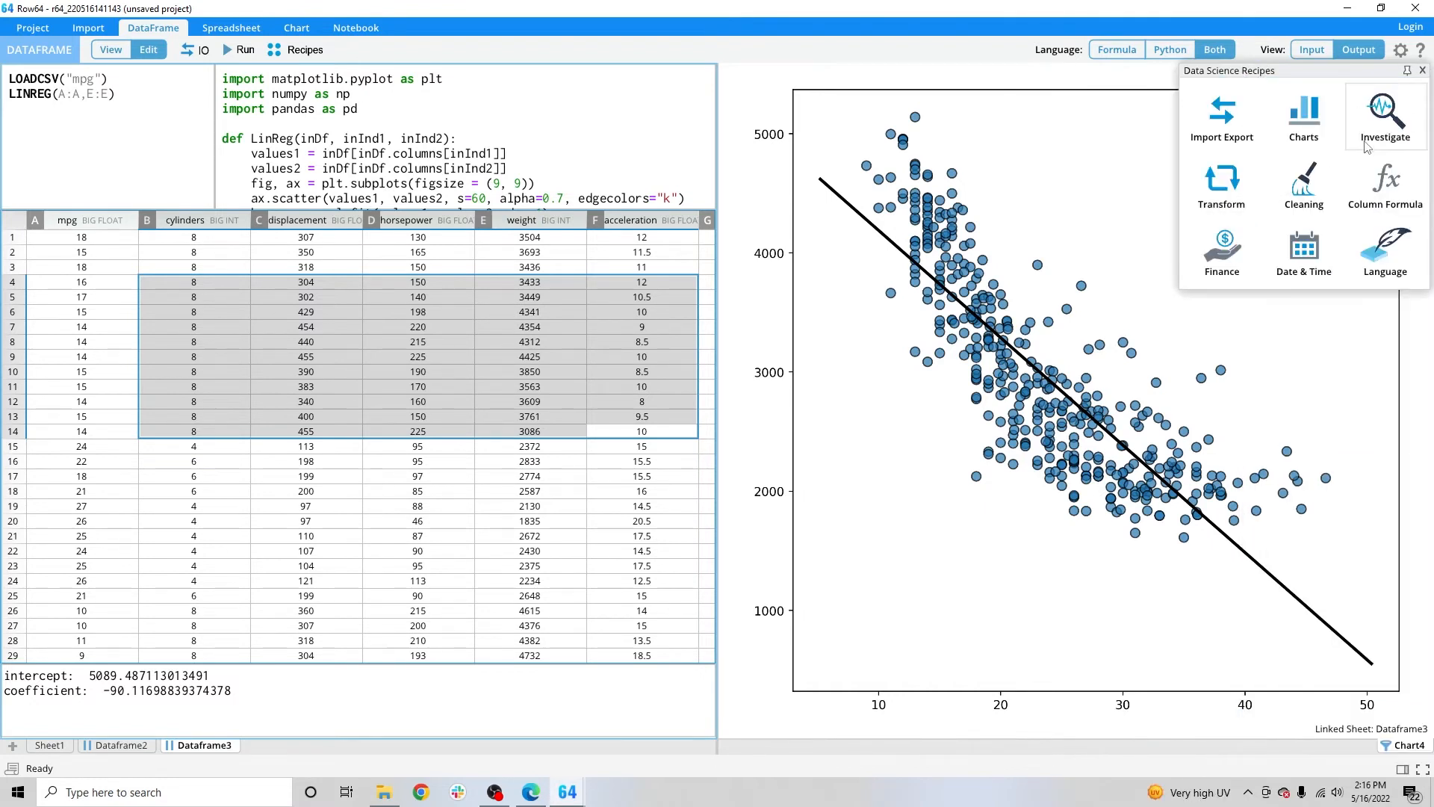
click(1384, 114)
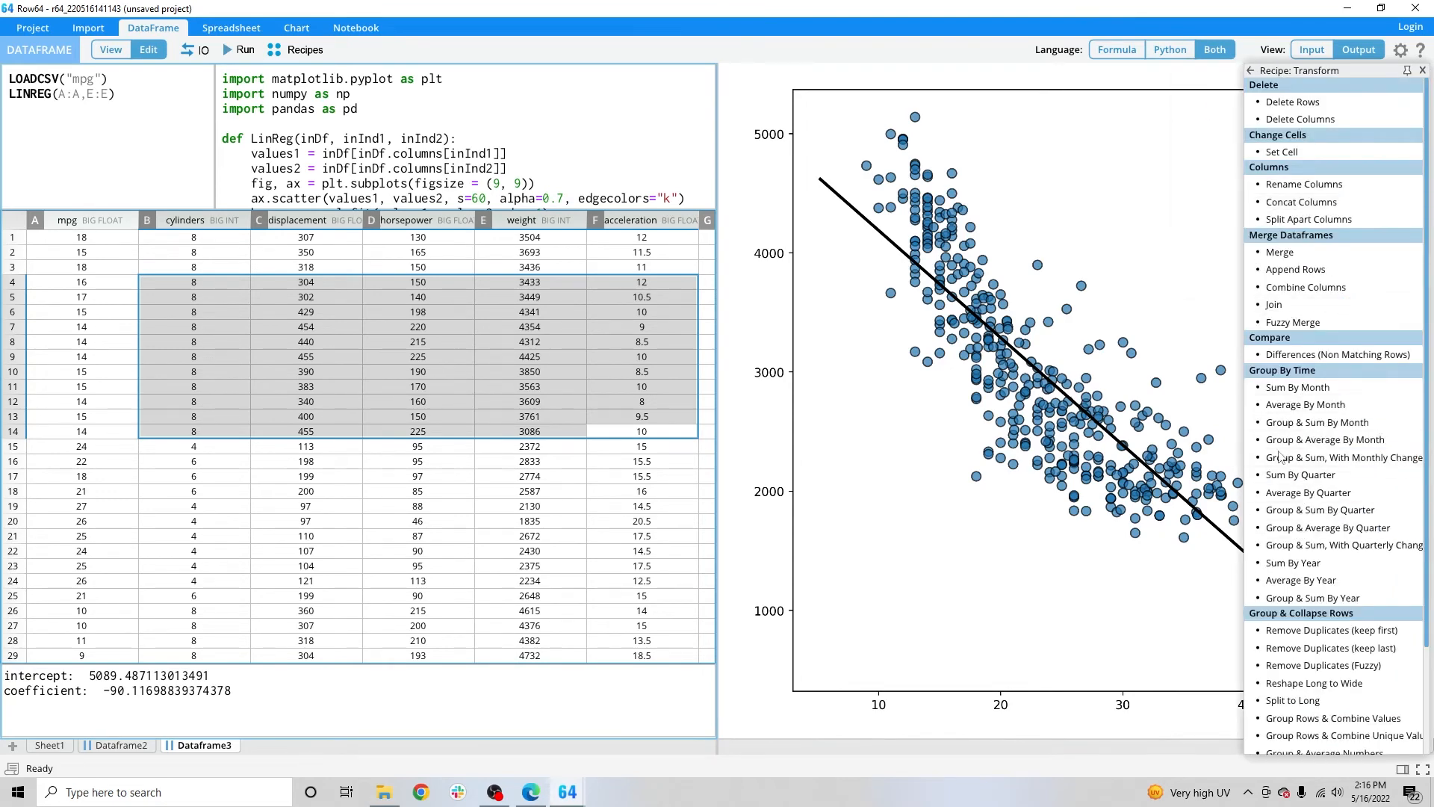
scroll(down, 3)
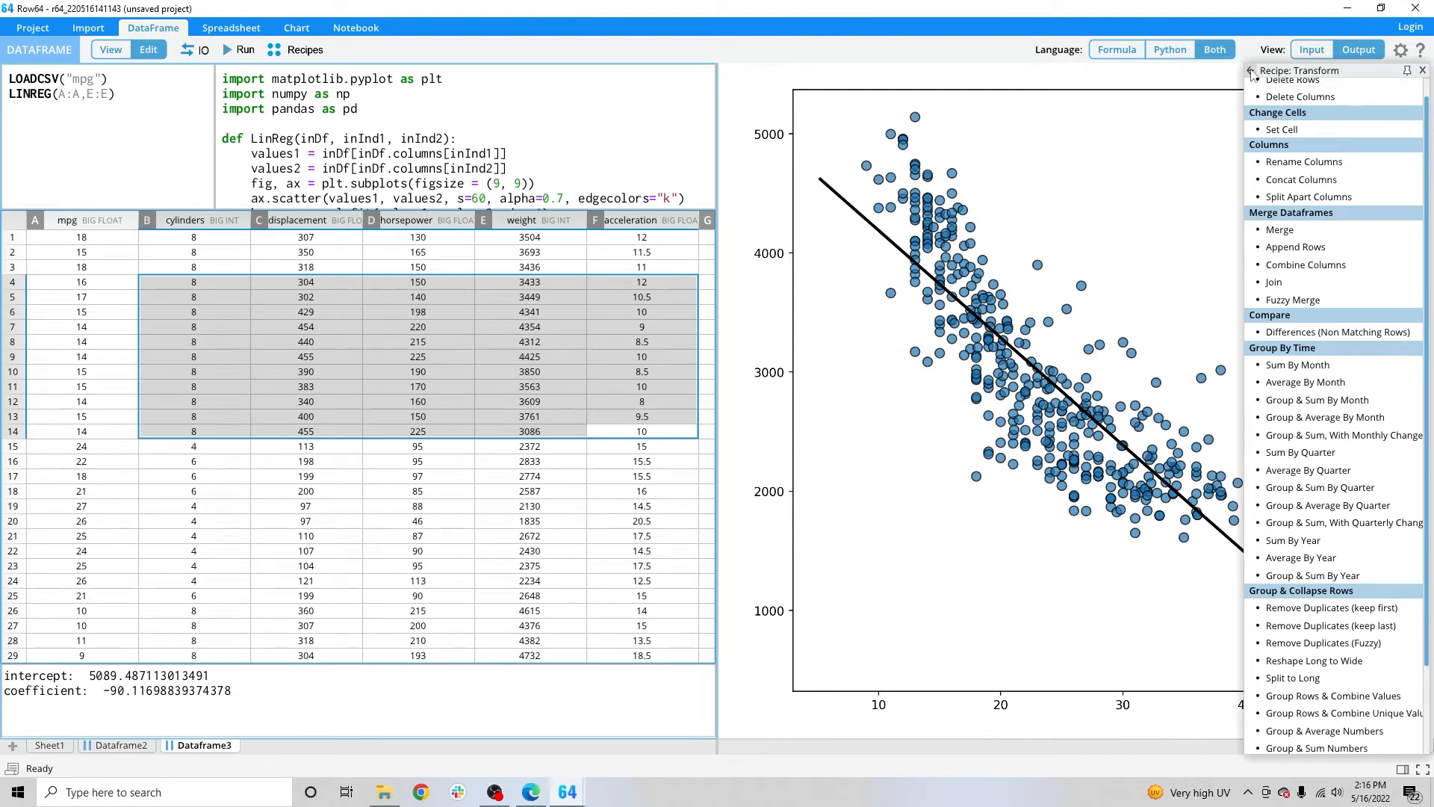
mouse_move(1272, 280)
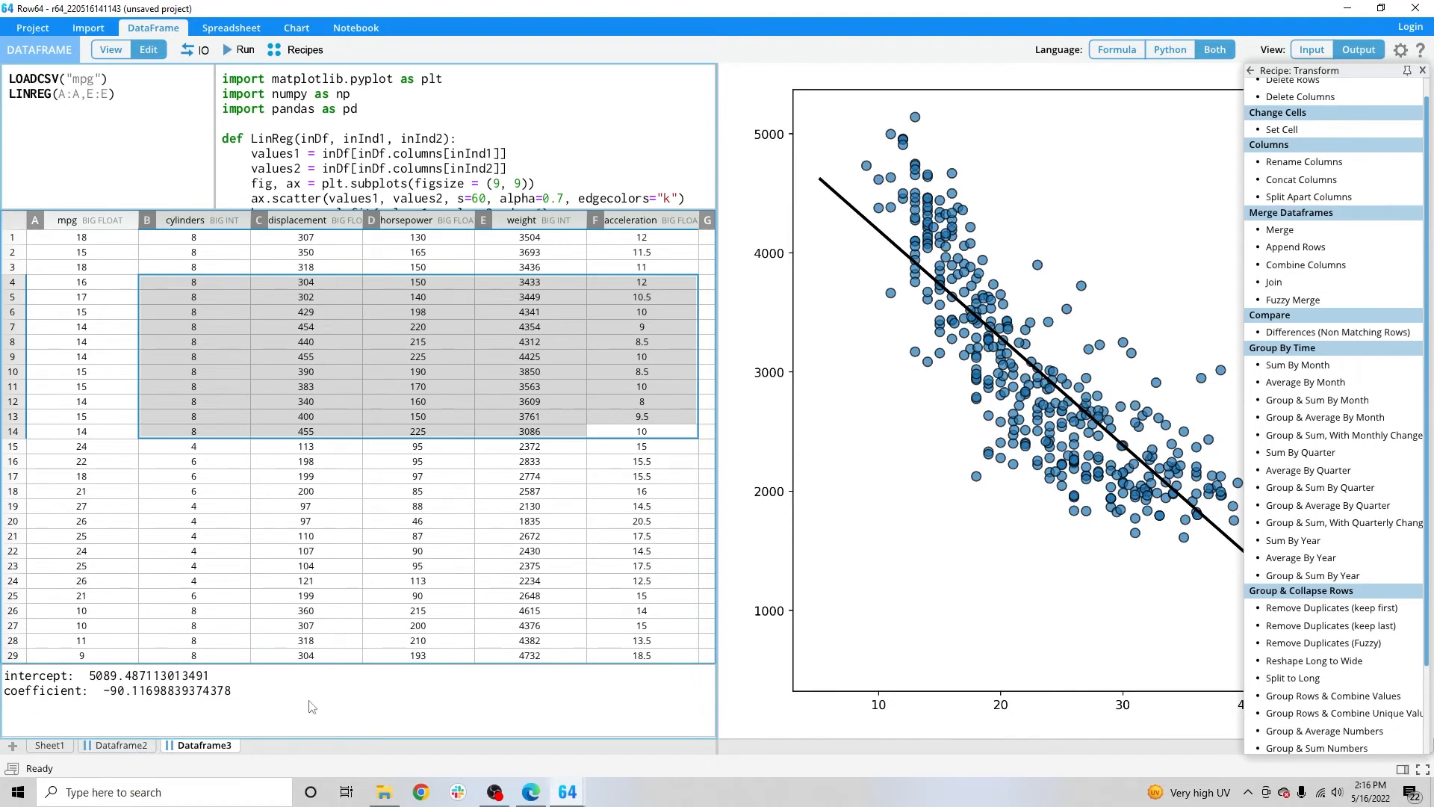
mouse_move(1299, 281)
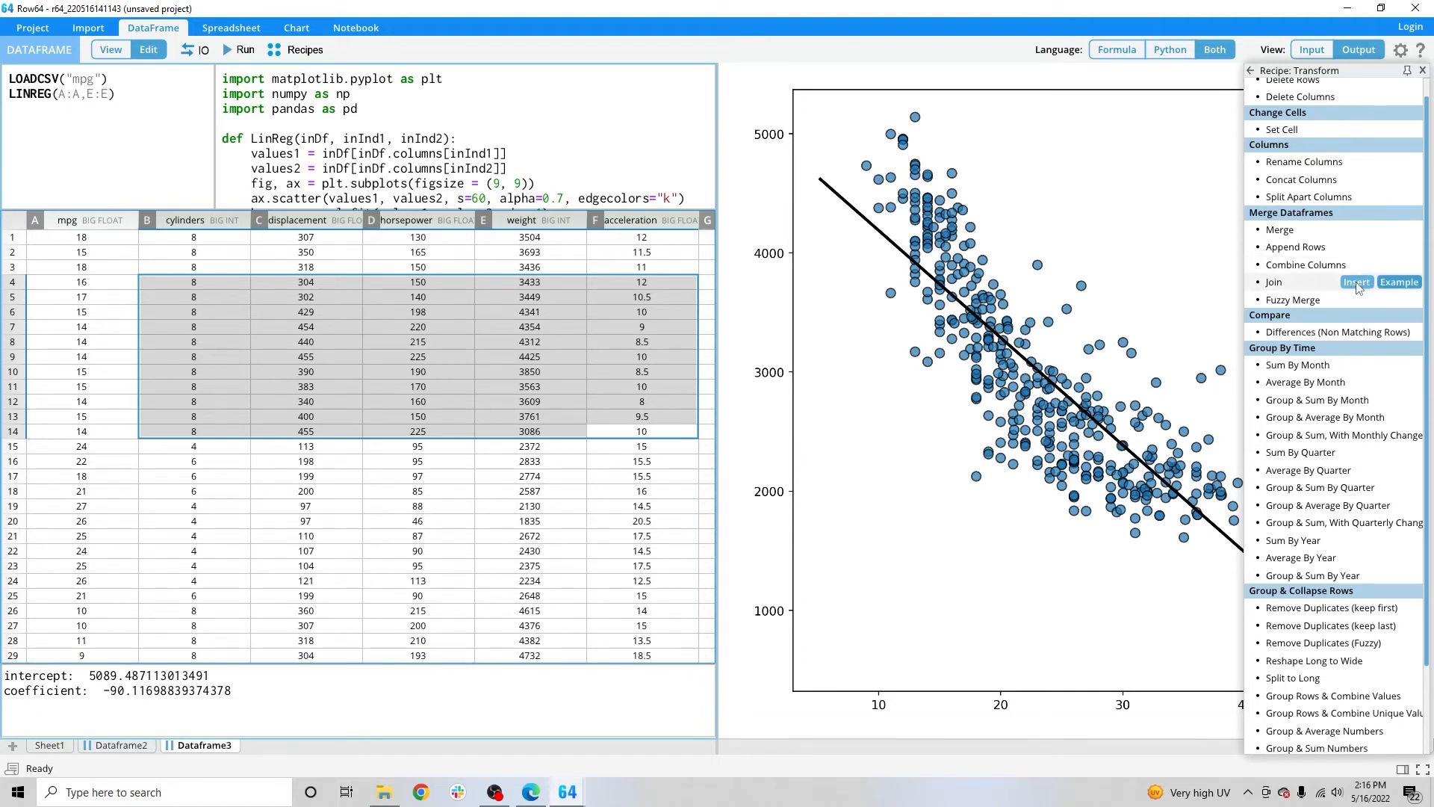
Insert the Join recipe with Dataframe2 as the left table and Dataframe3 as the right.
click(1354, 281)
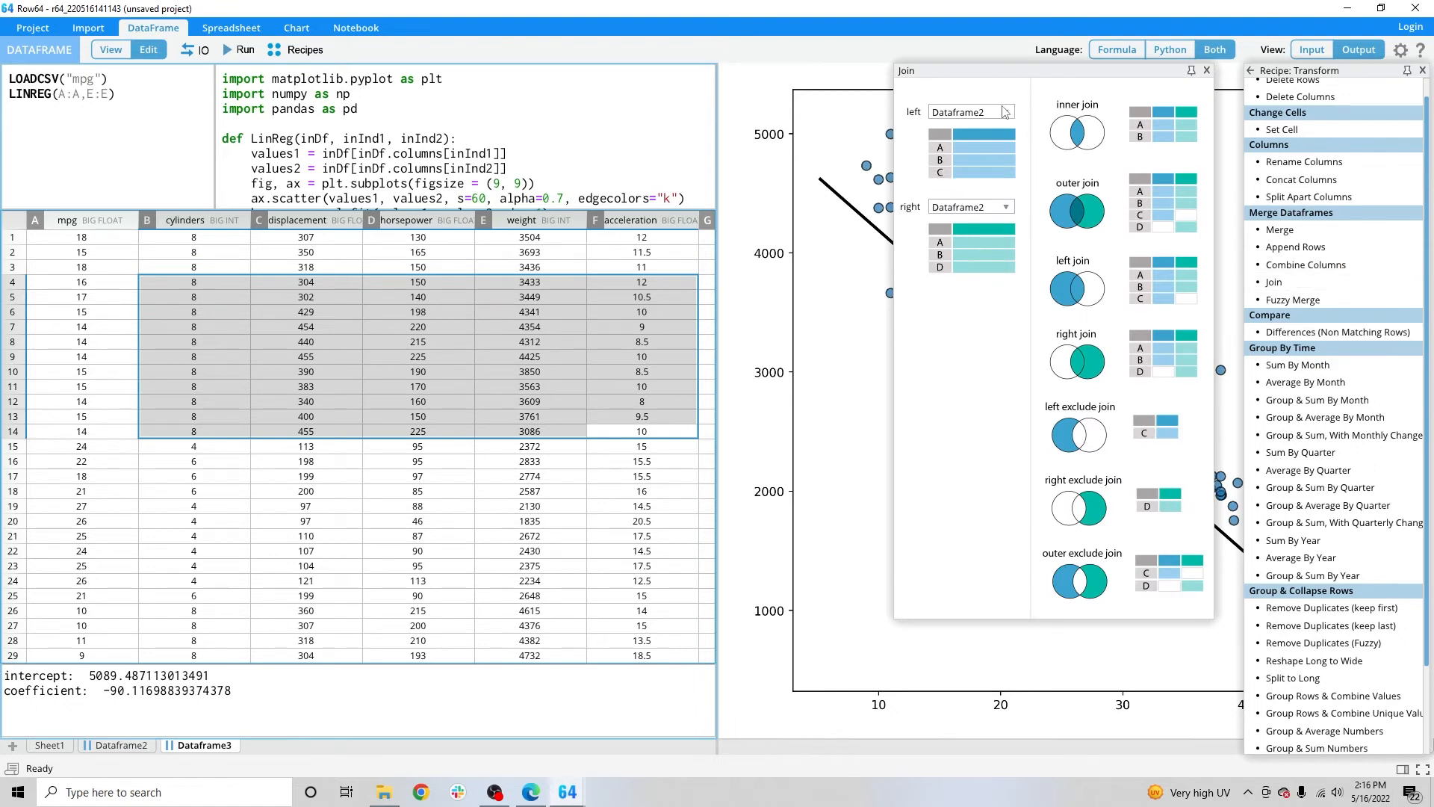
click(970, 207)
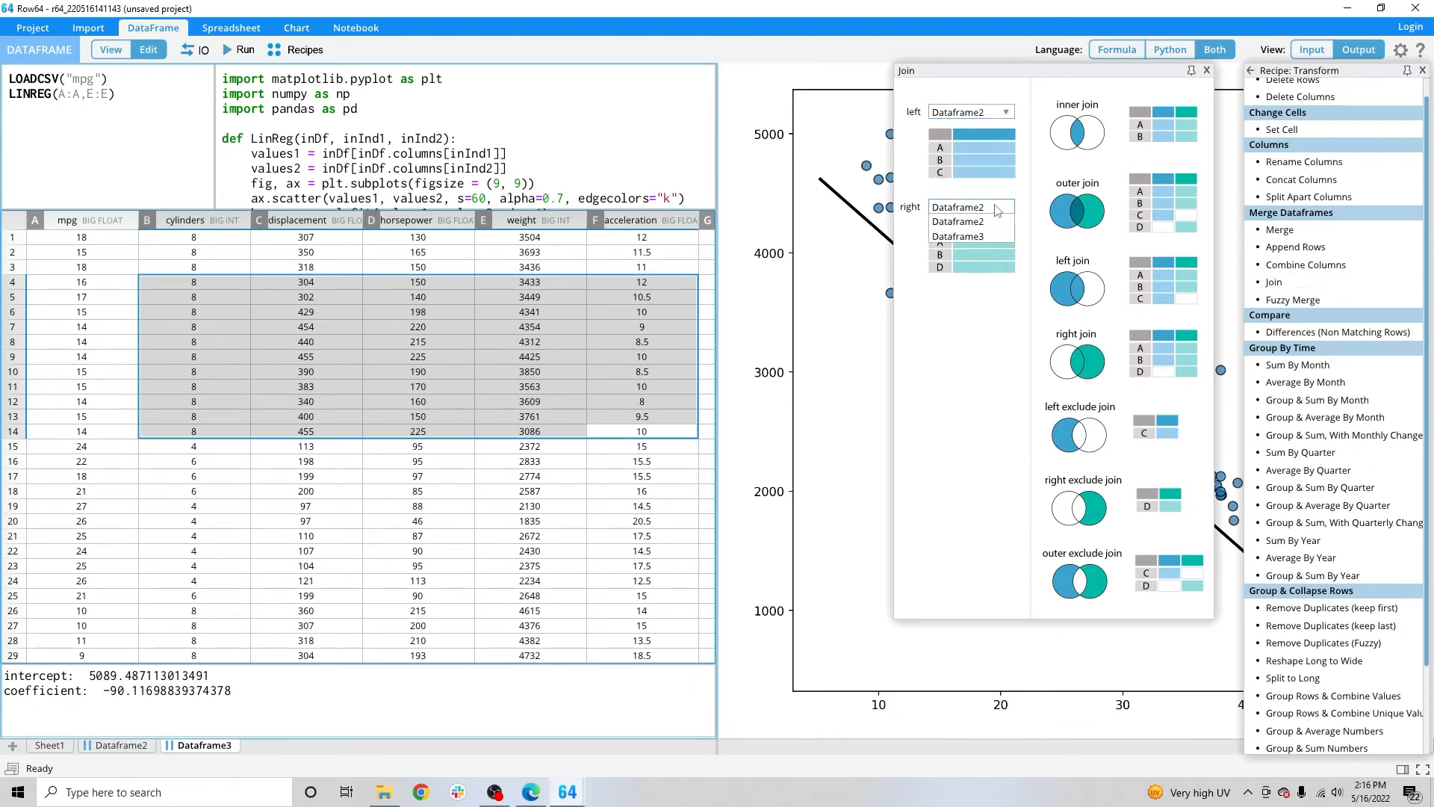
click(957, 236)
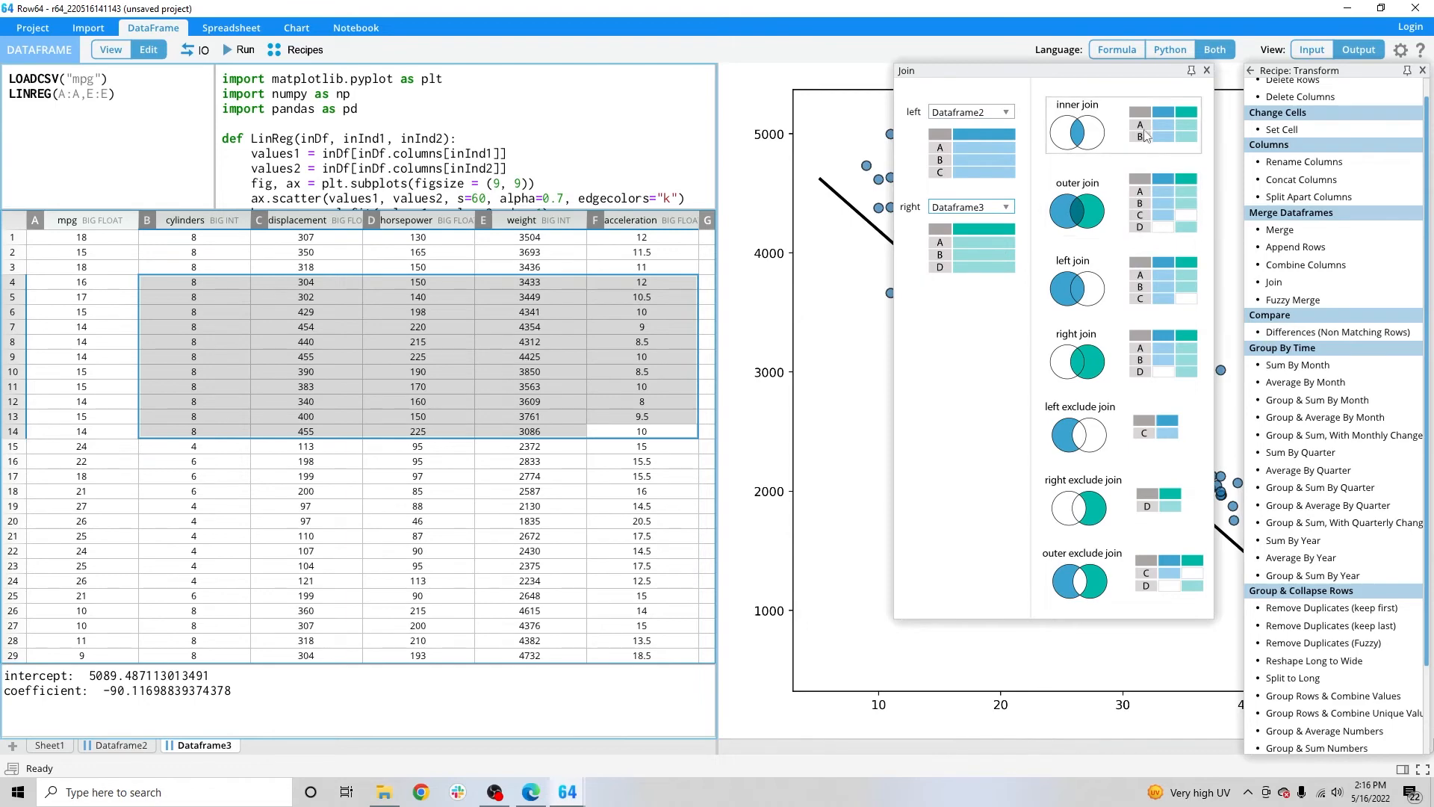
mouse_move(1145, 391)
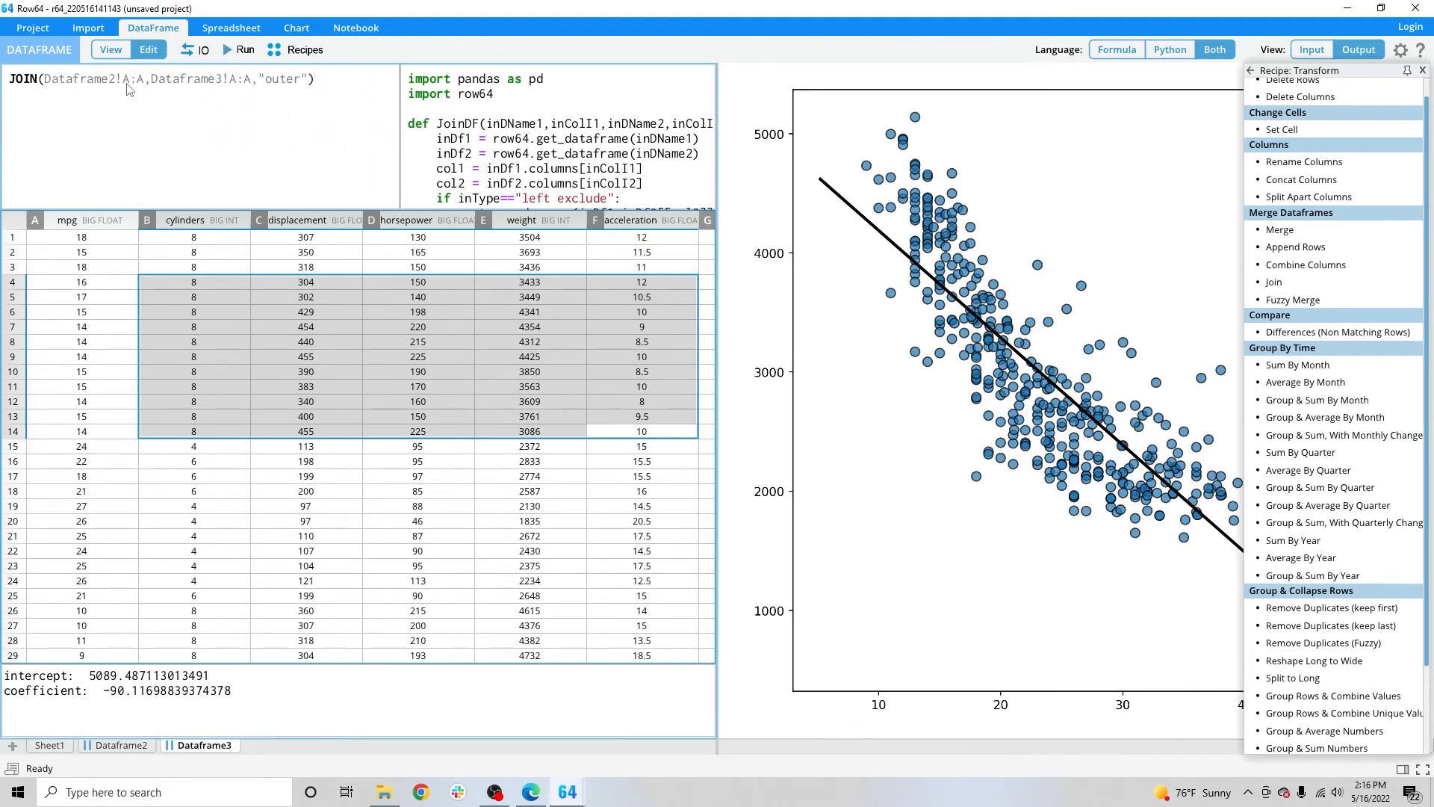
Resize the formula and Python panes so the full JoinDF function is visible.
click(66, 220)
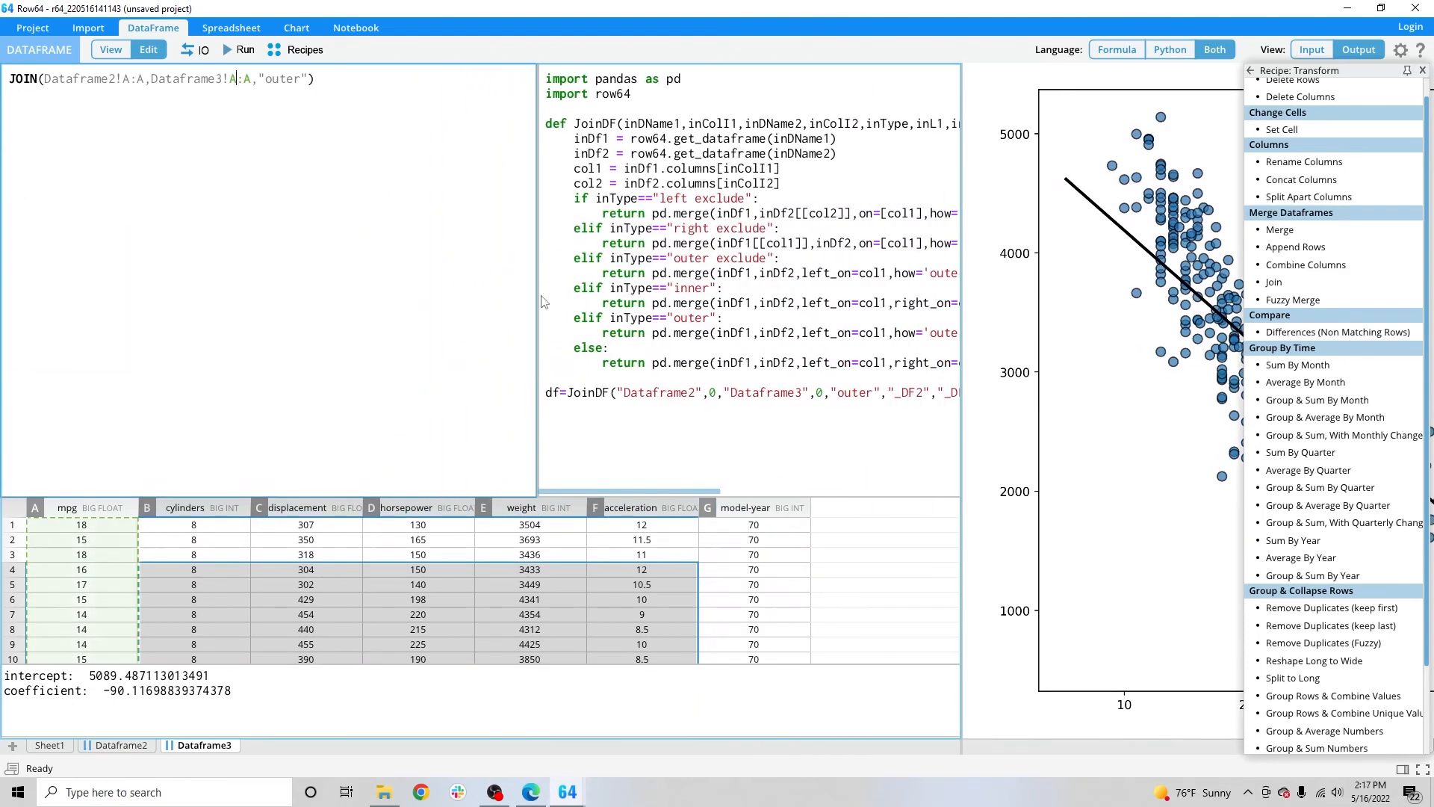
mouse_move(538, 293)
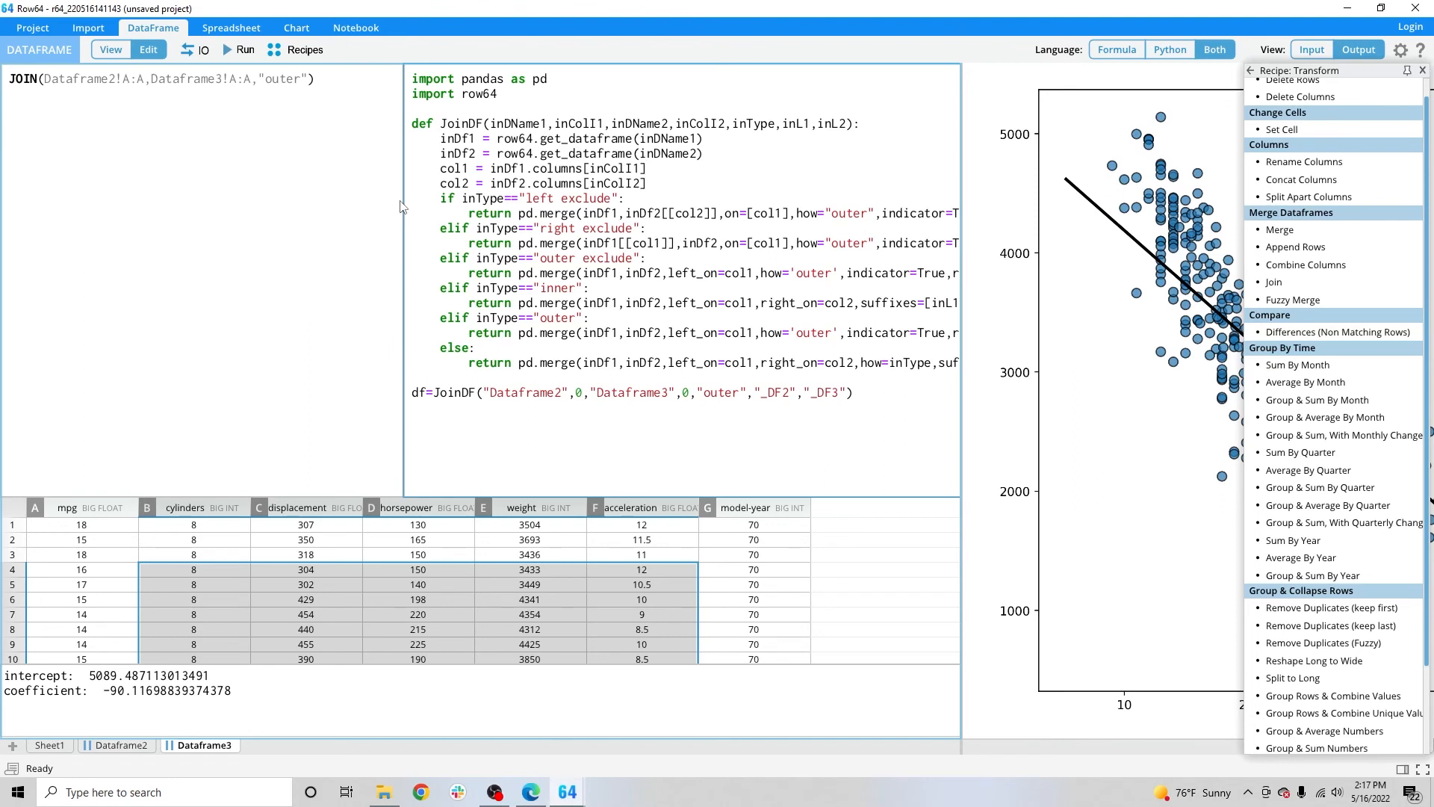
click(647, 168)
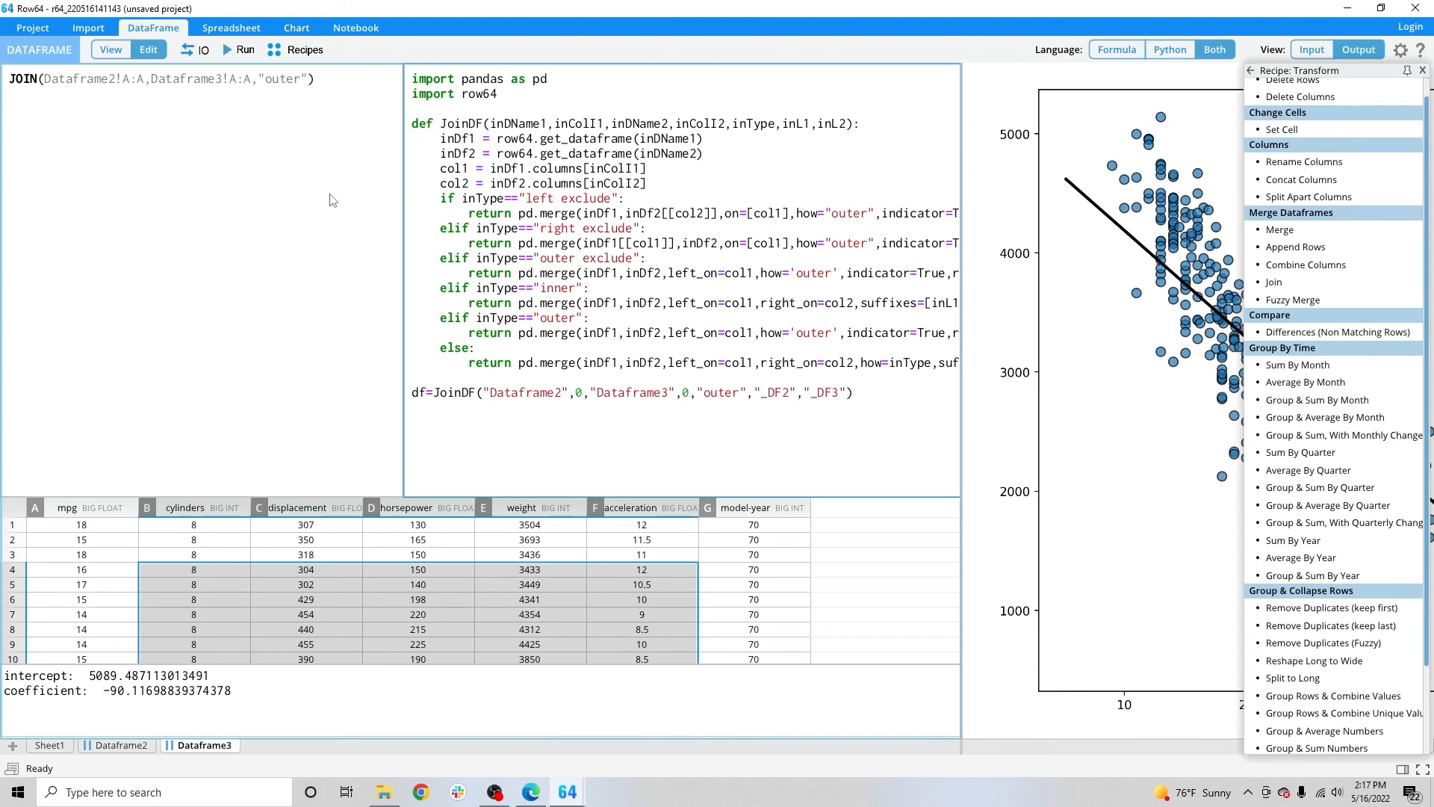
click(646, 169)
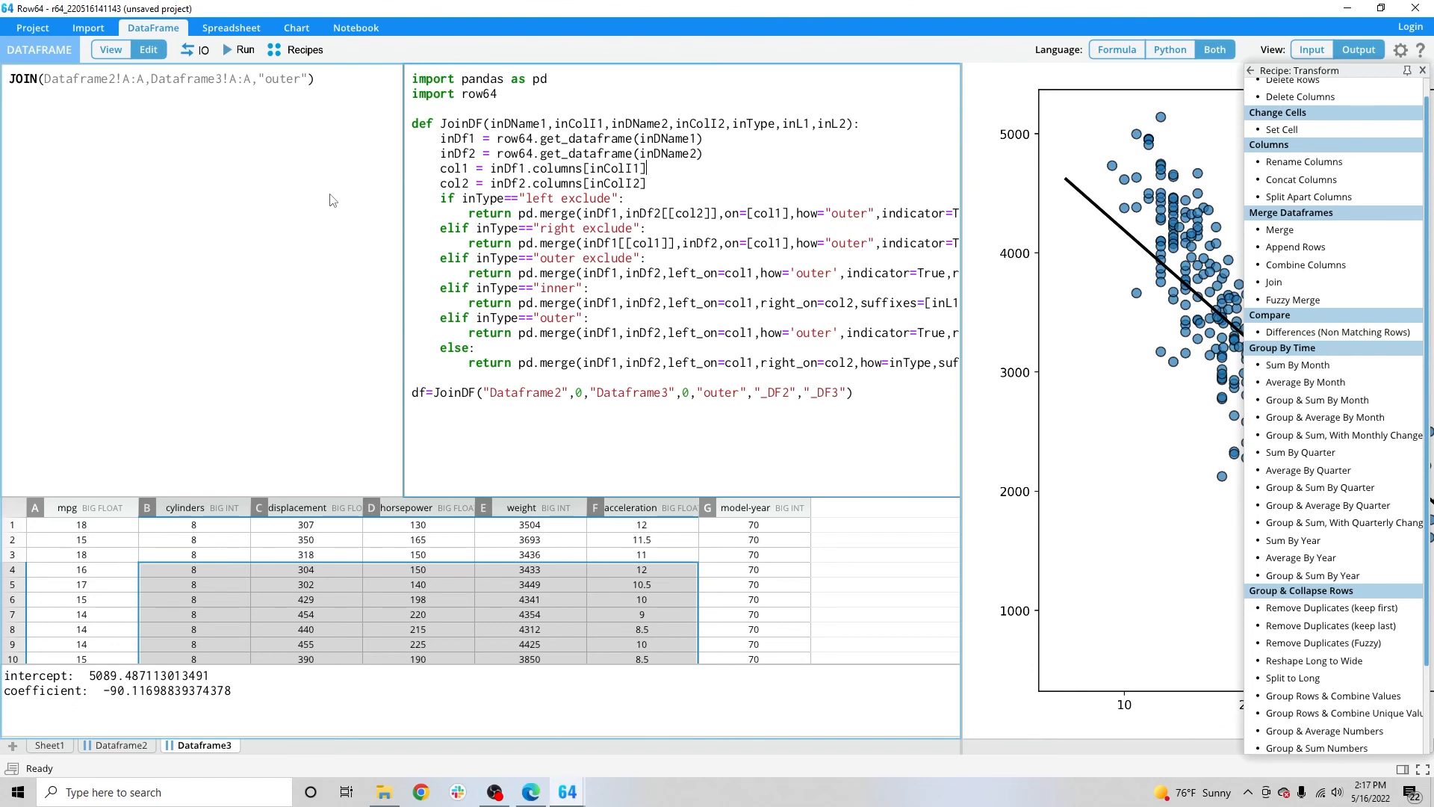